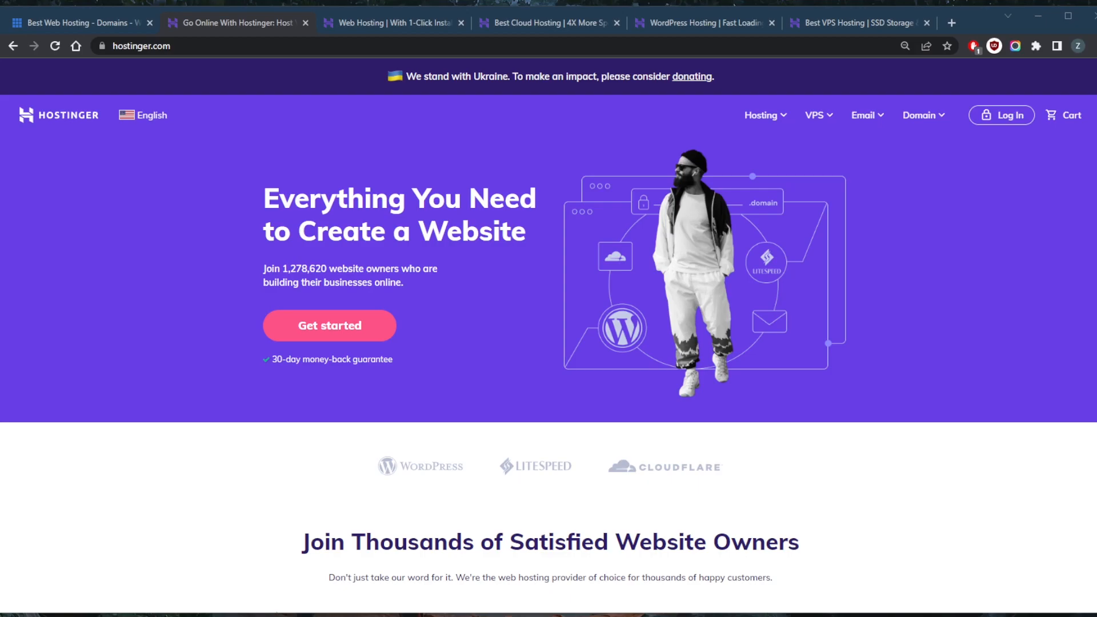
mouse_move(677, 273)
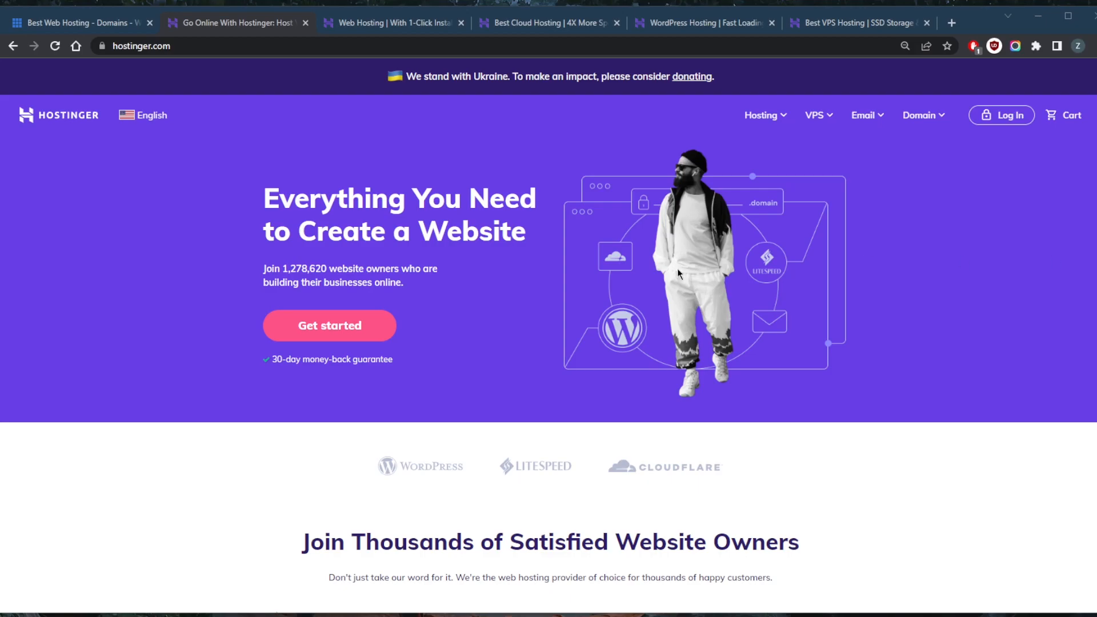
mouse_move(183, 145)
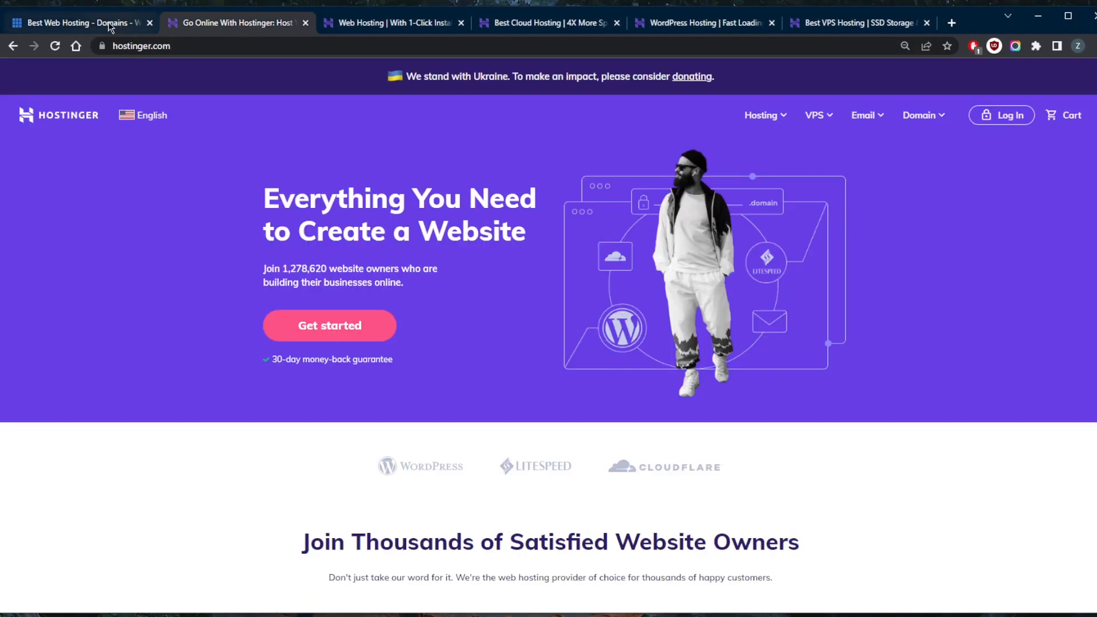
mouse_move(472, 215)
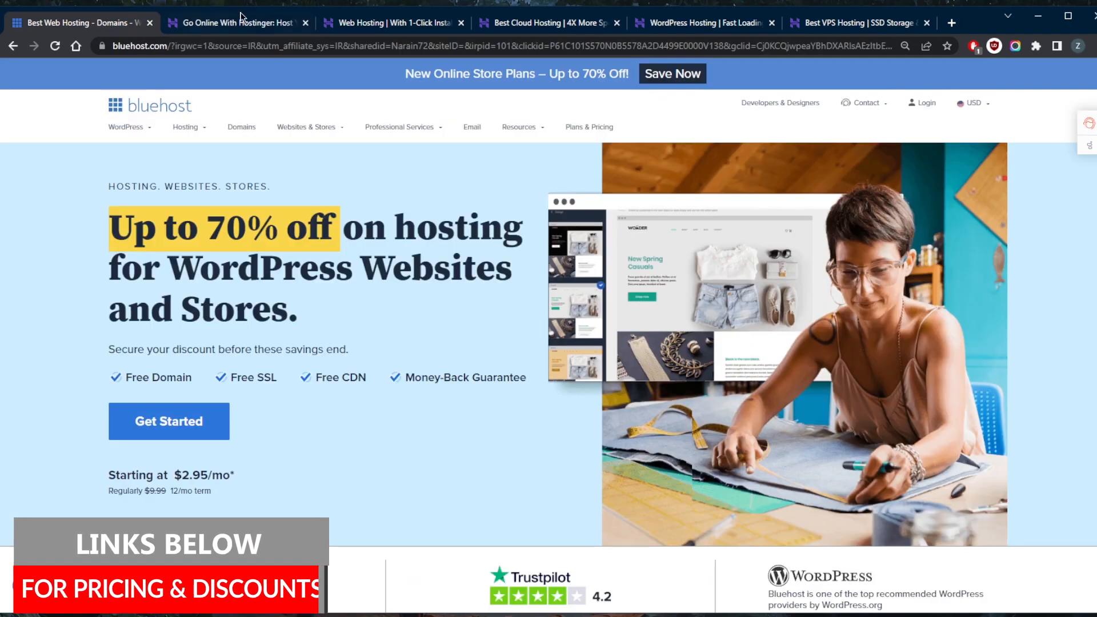
click(234, 22)
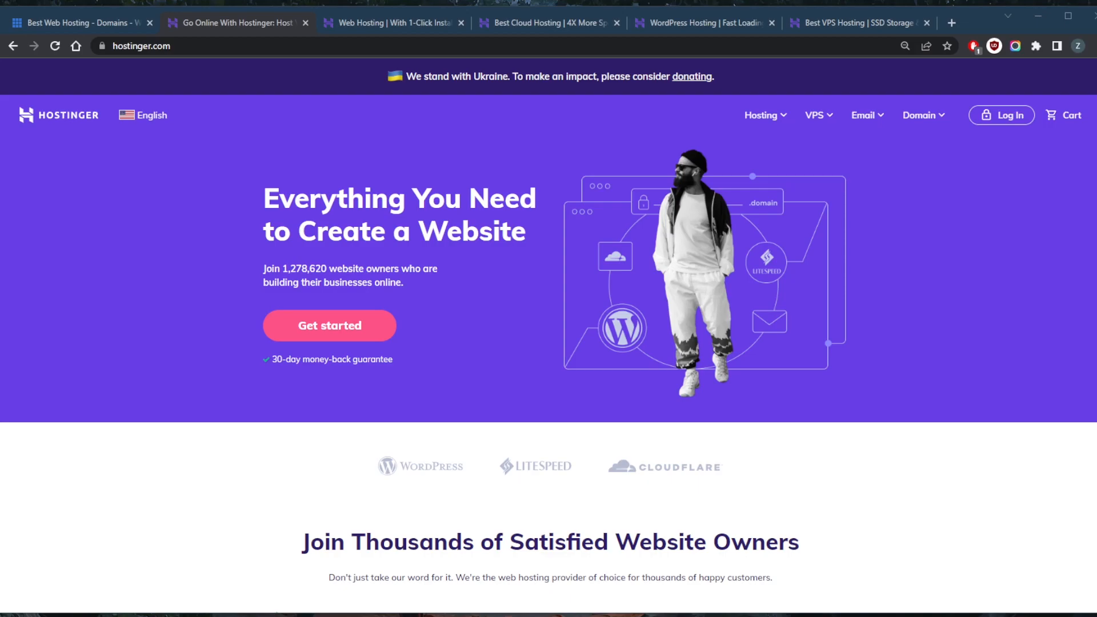
mouse_move(672, 322)
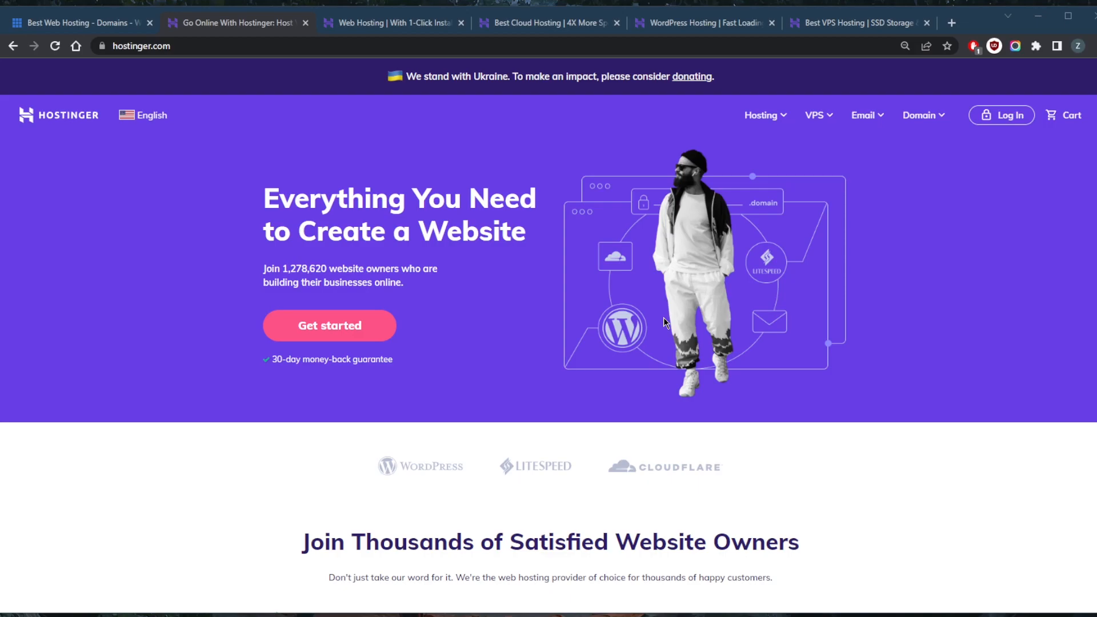
mouse_move(656, 322)
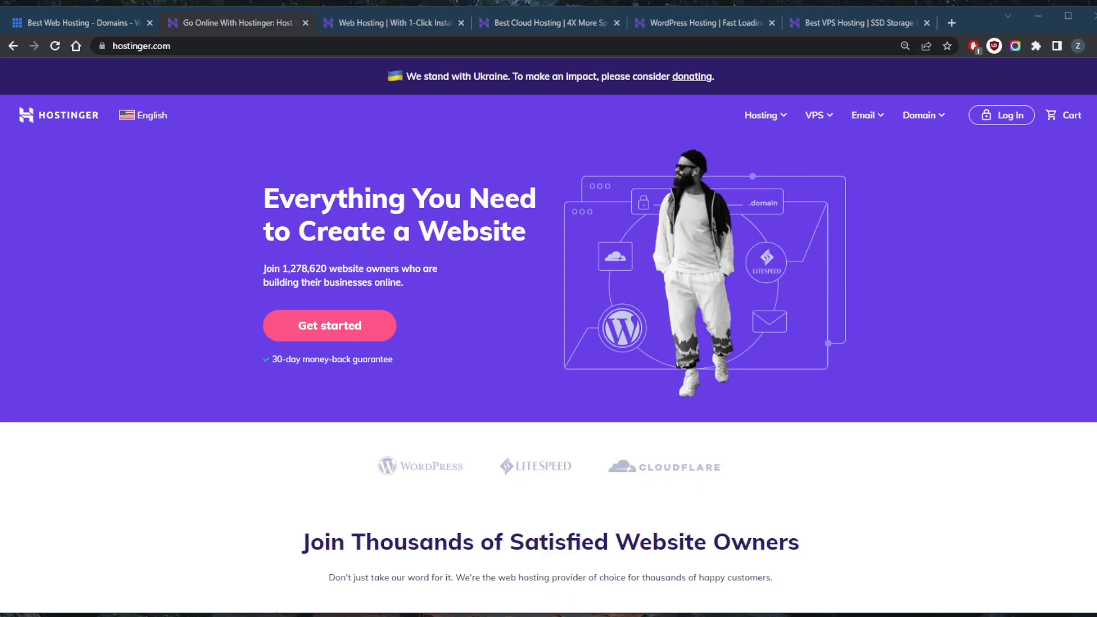
mouse_move(690, 267)
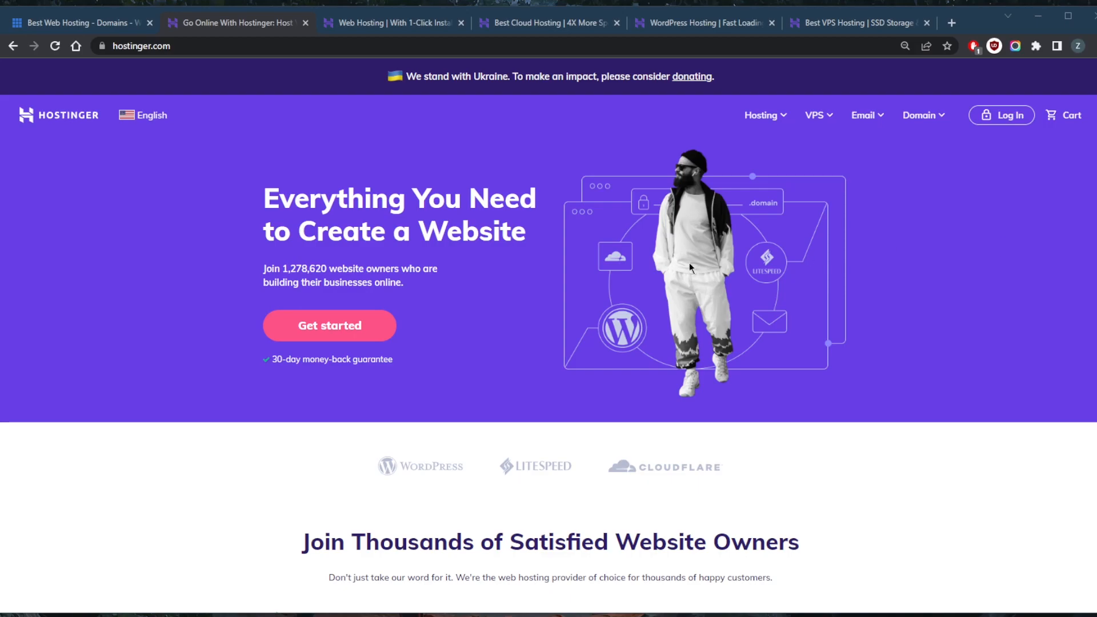
mouse_move(481, 301)
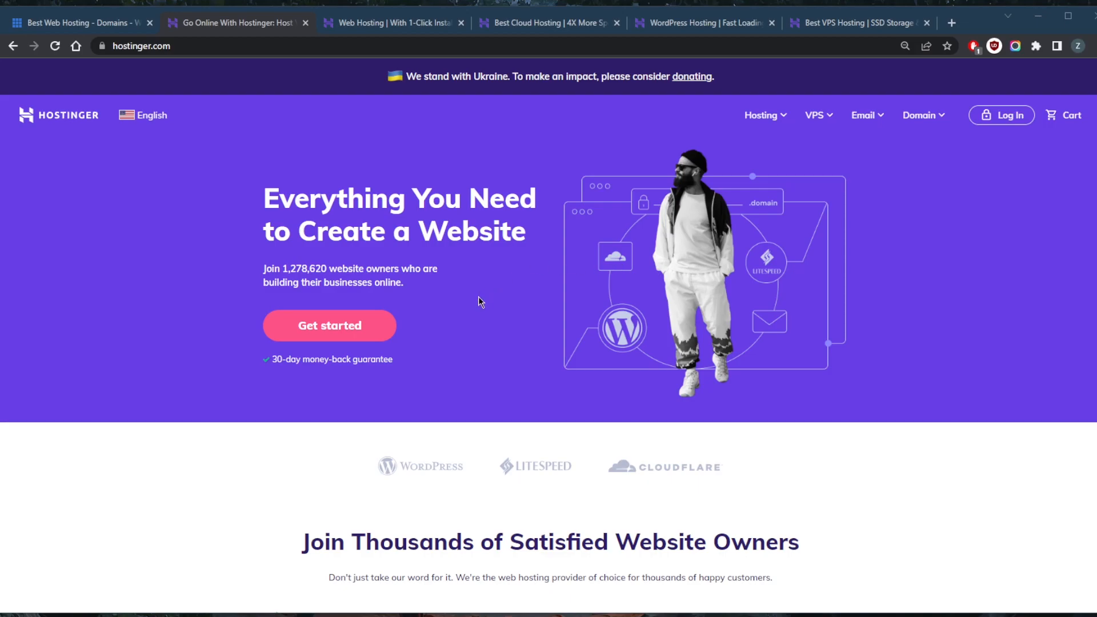
mouse_move(177, 148)
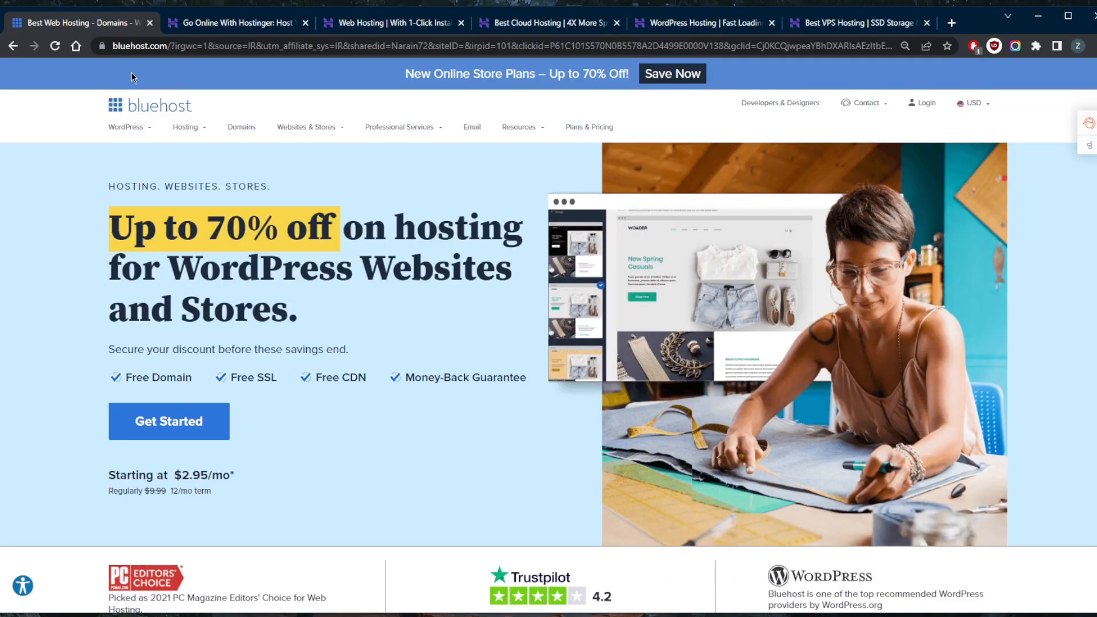
mouse_move(399, 332)
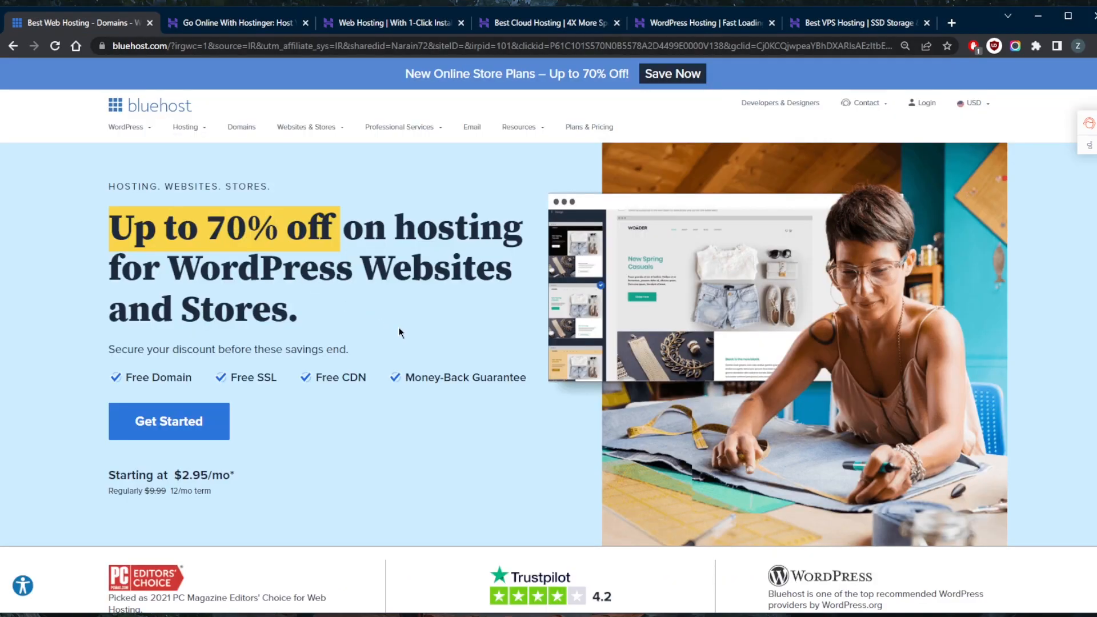
mouse_move(521, 345)
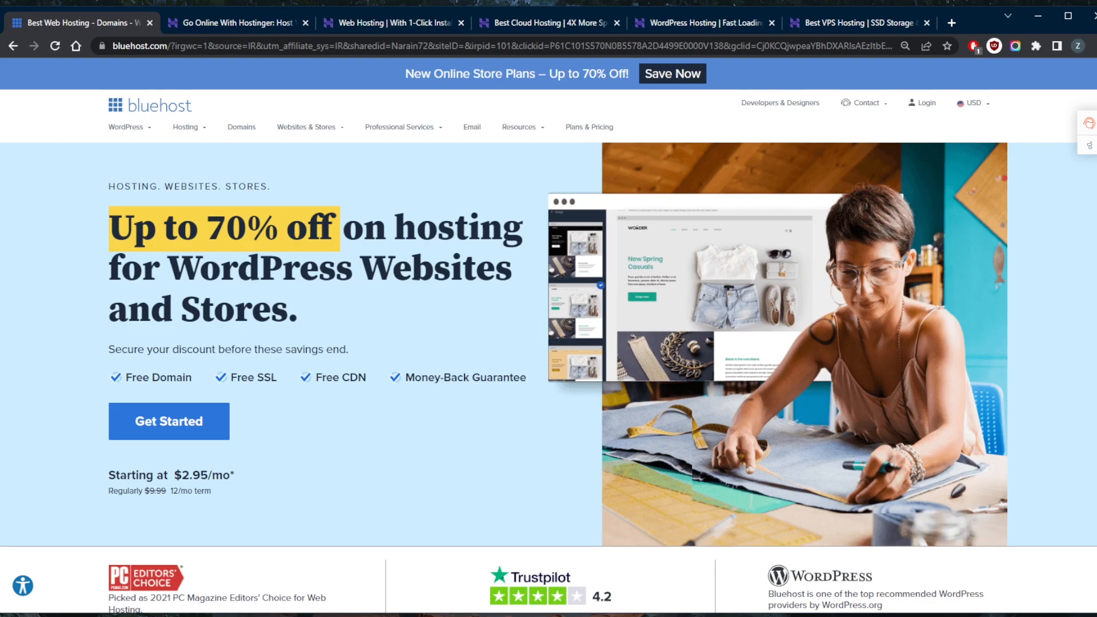
mouse_move(585, 350)
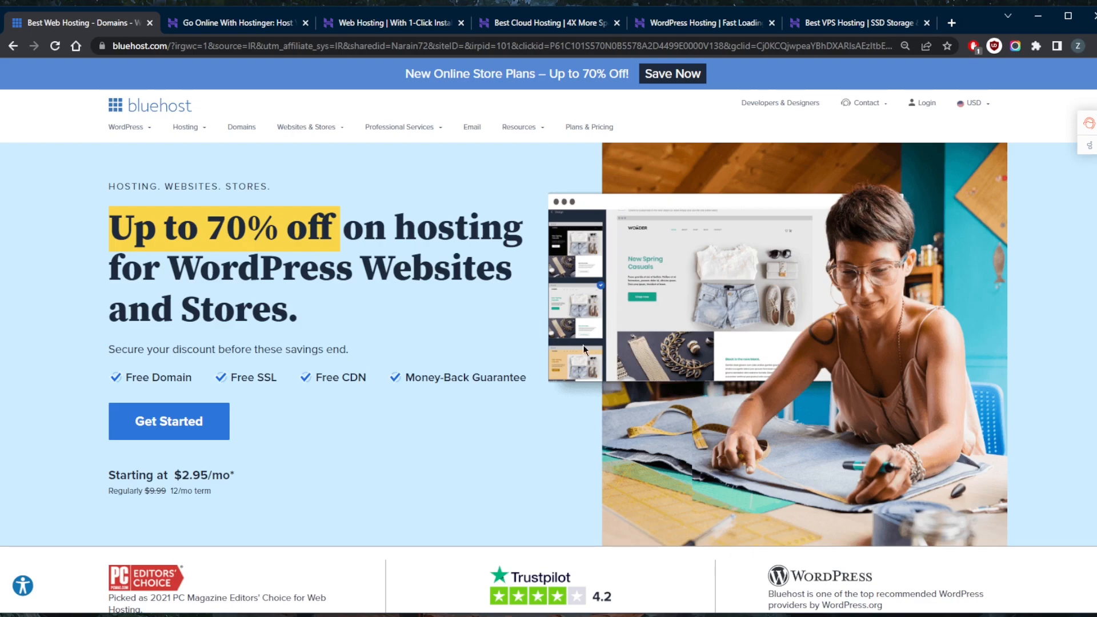
mouse_move(590, 345)
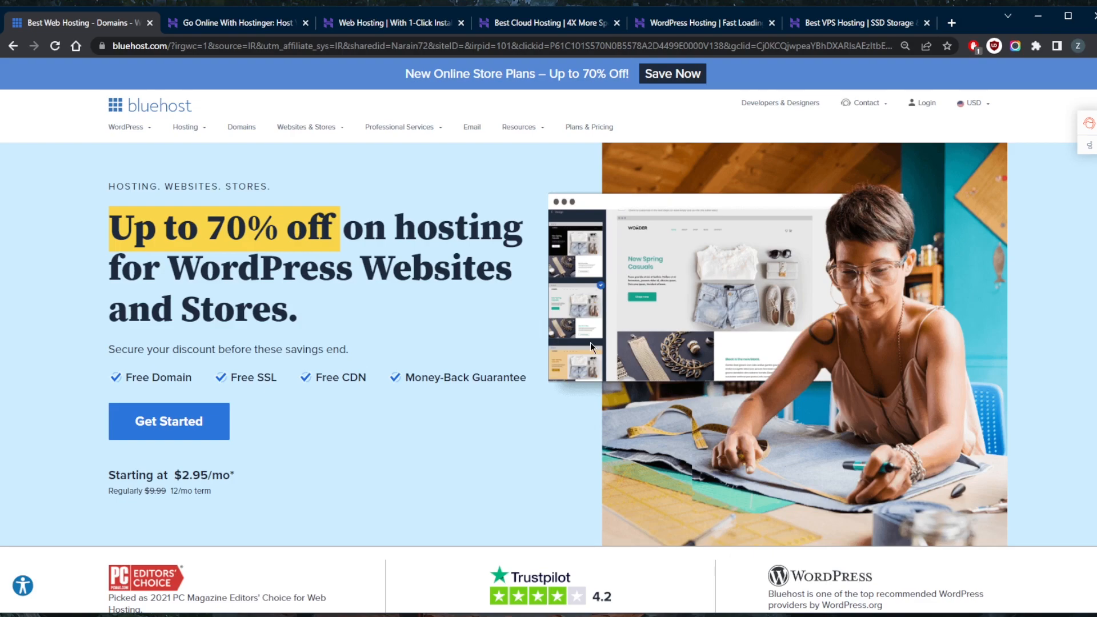
mouse_move(612, 346)
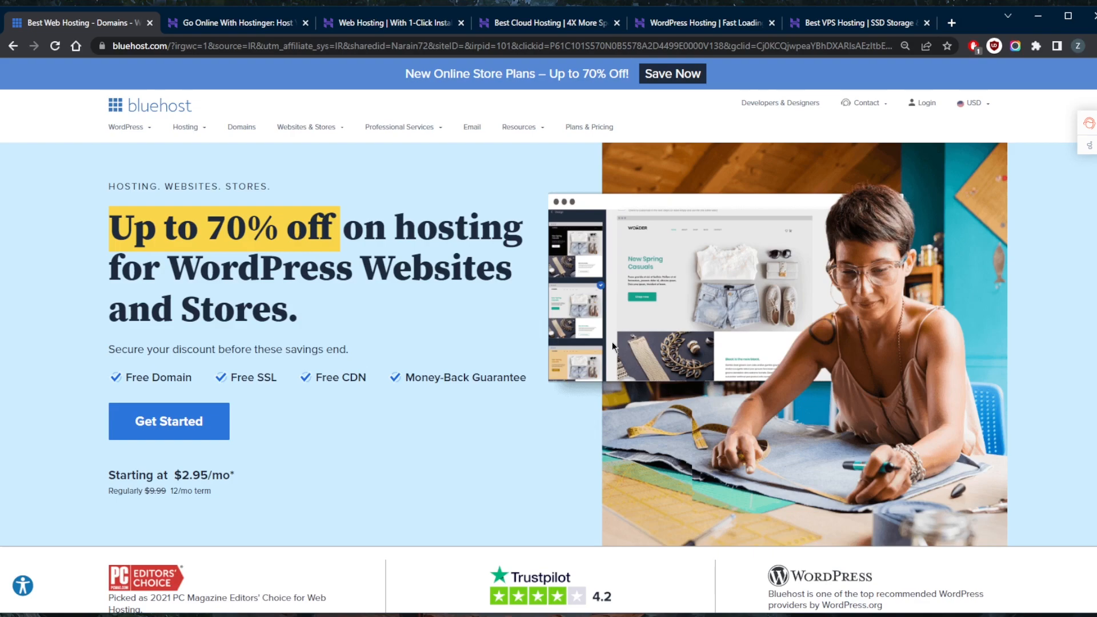
mouse_move(376, 312)
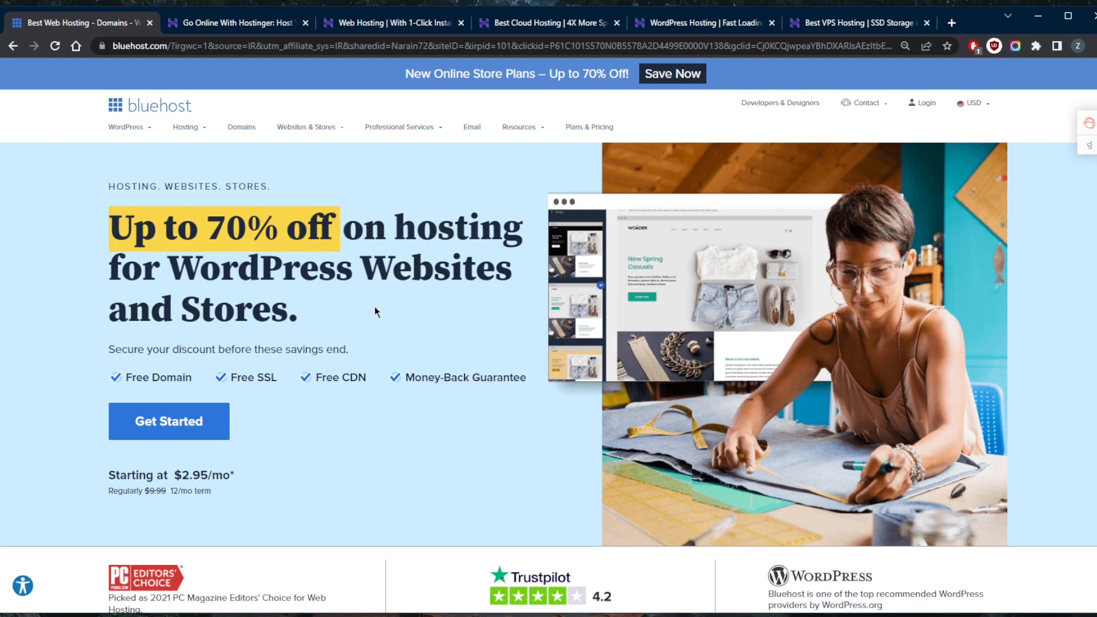
mouse_move(373, 316)
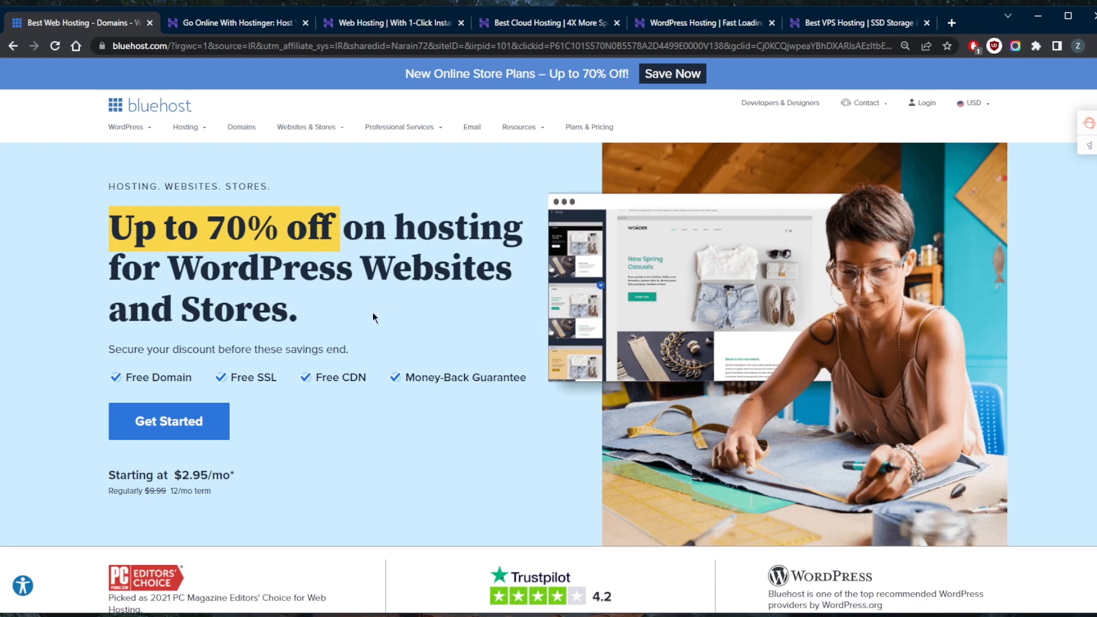
Return to the 'Go Online With Hostinger' homepage and scroll to the ratings and $2.99/mo All-In-One Web Hosting plan
click(234, 23)
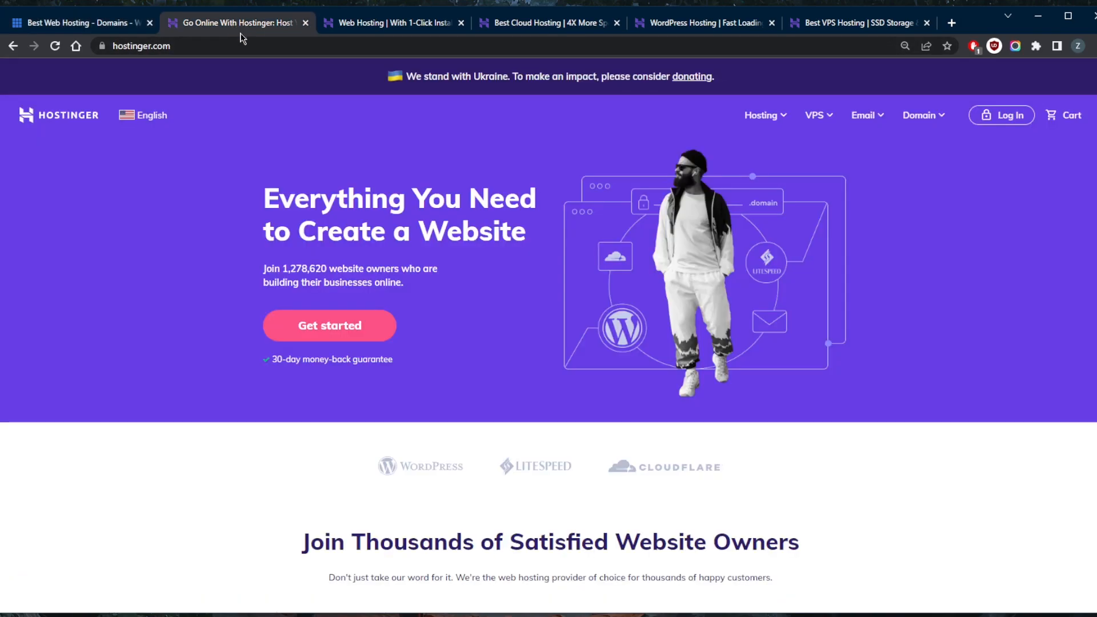
scroll(down, 3)
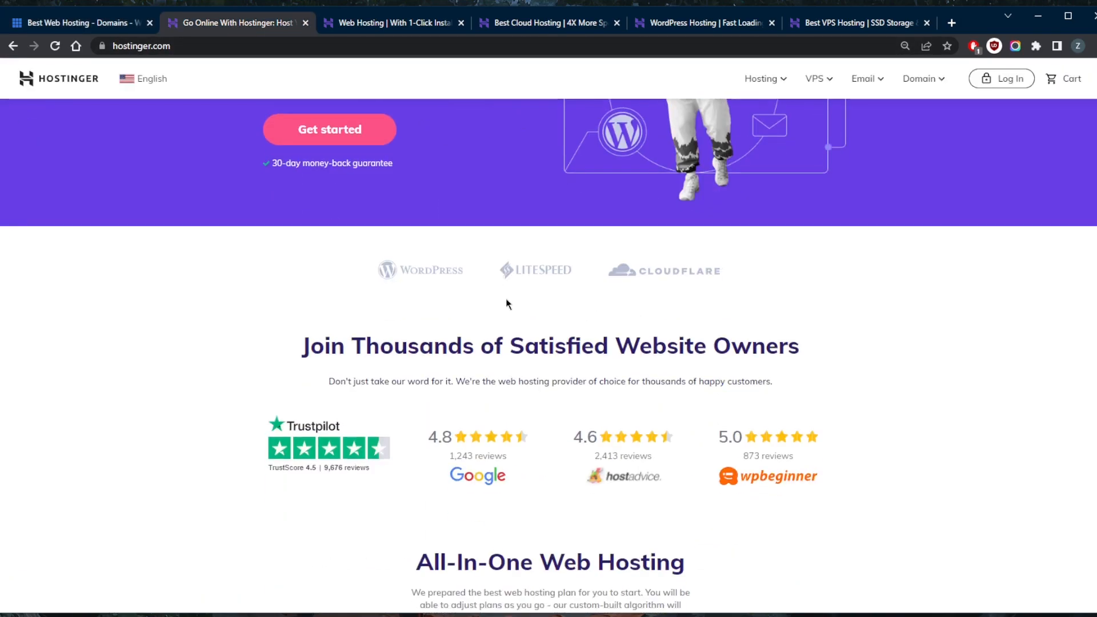
scroll(down, 3)
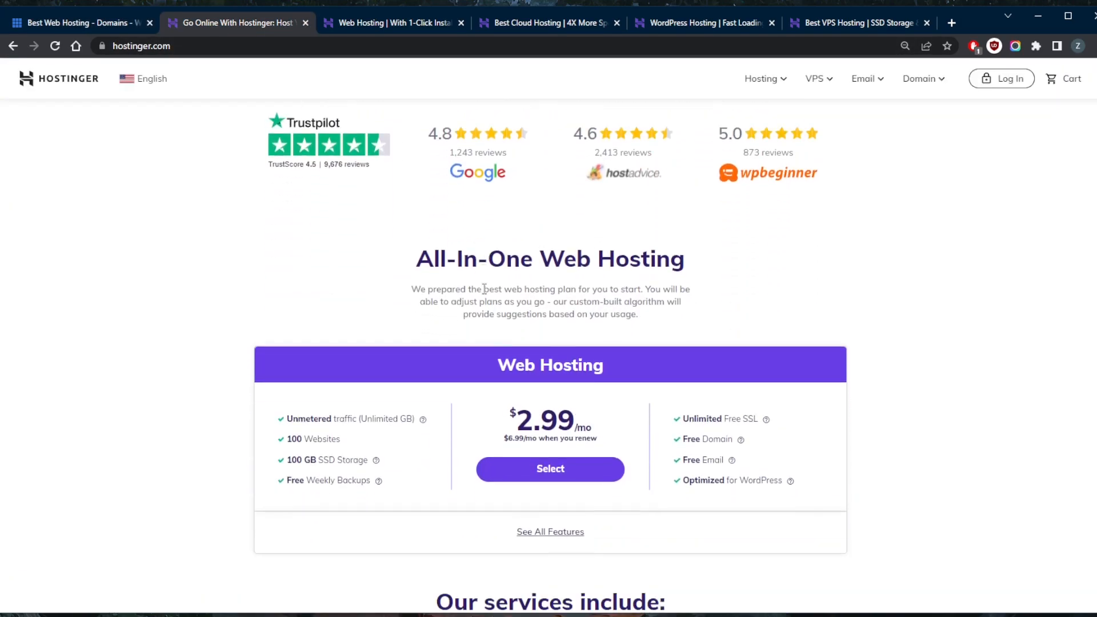
scroll(down, 3)
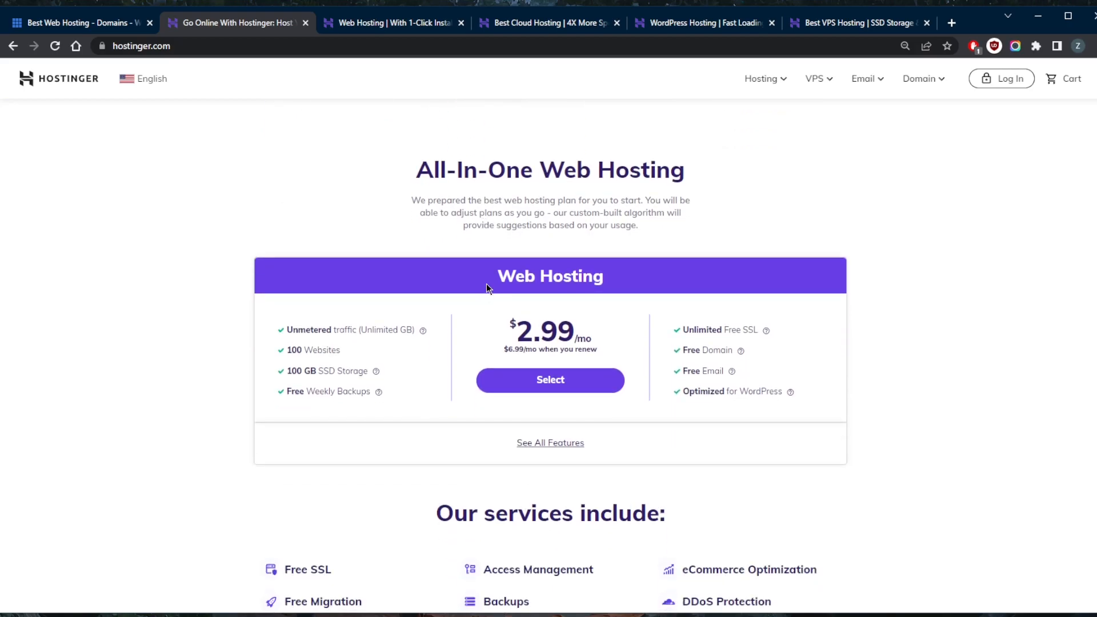
scroll(down, 3)
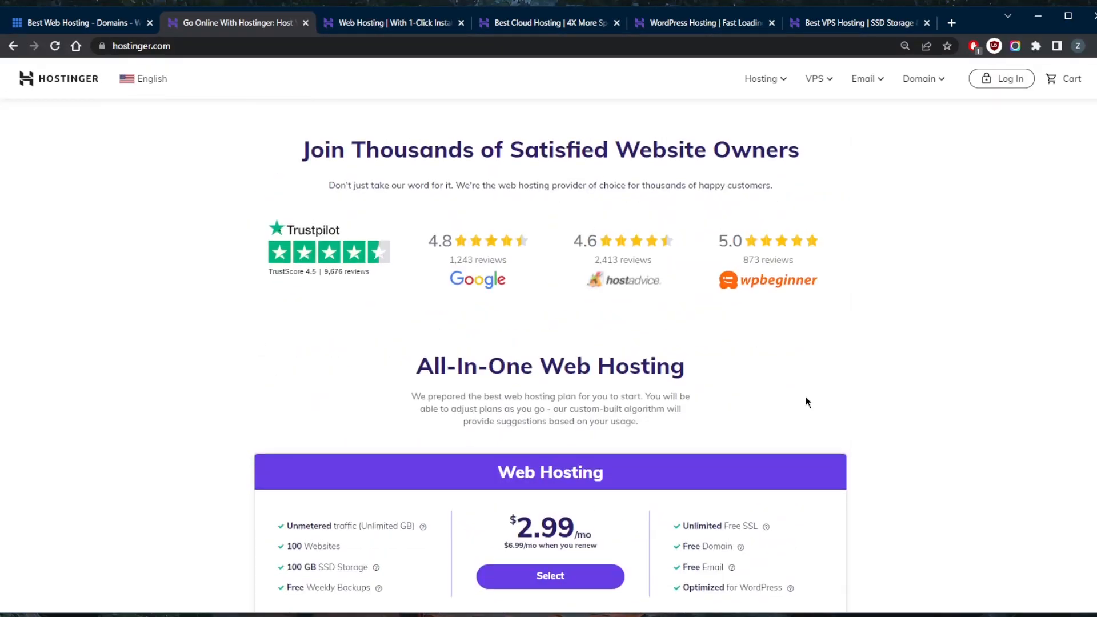
mouse_move(392, 23)
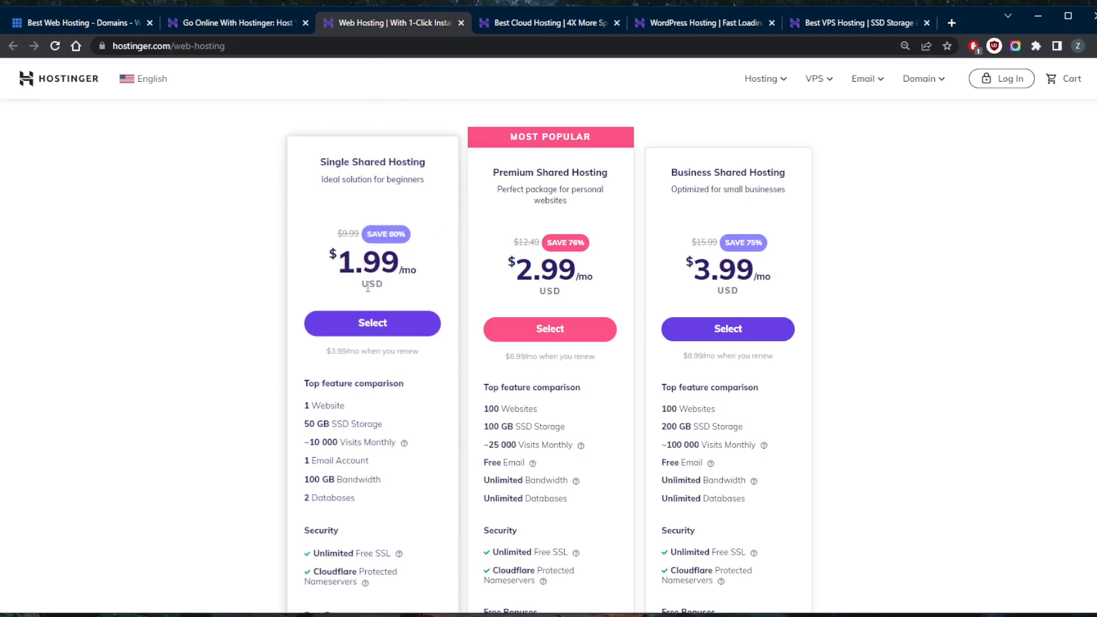
Scroll the shared hosting page so the Single, Premium and Business plans ($1.99–$3.99/mo) are in view
scroll(down, 3)
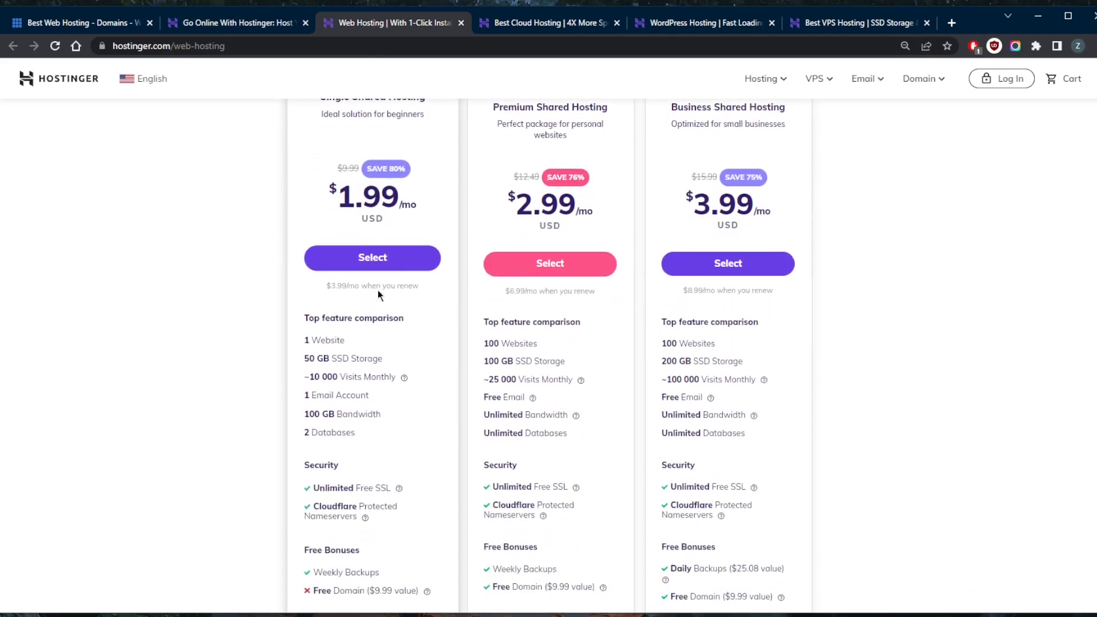
scroll(up, 3)
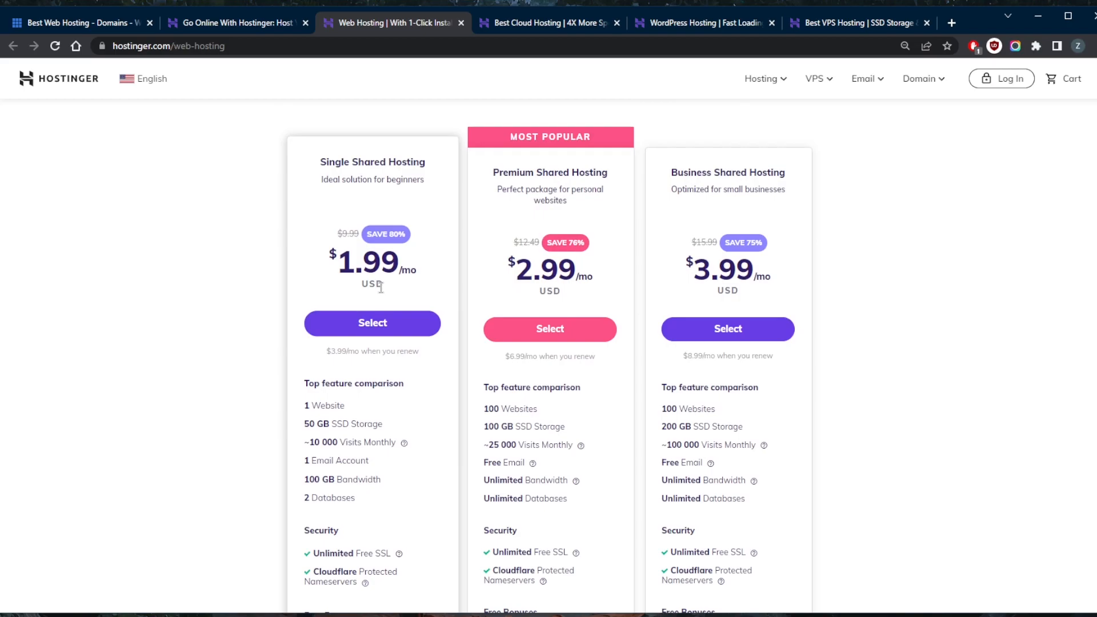
mouse_move(390, 297)
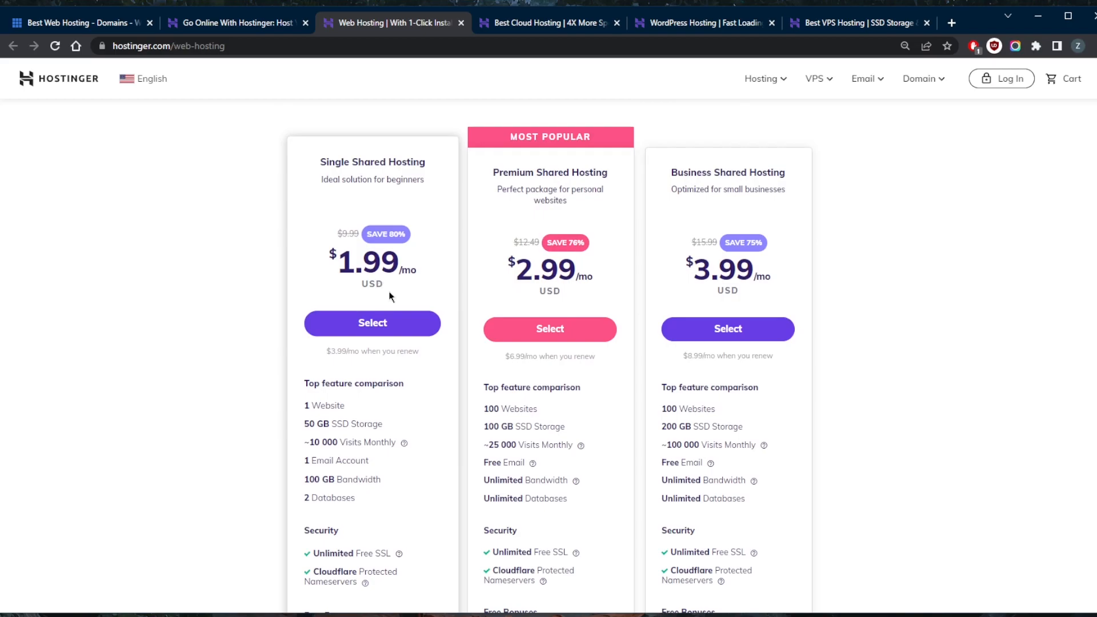
scroll(up, 3)
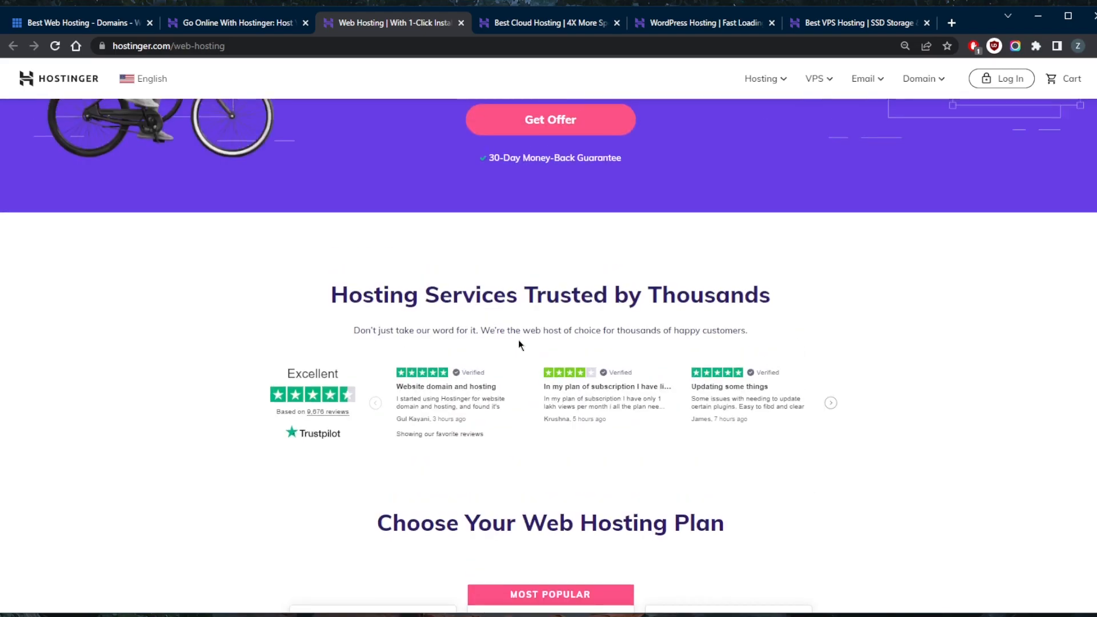
scroll(down, 3)
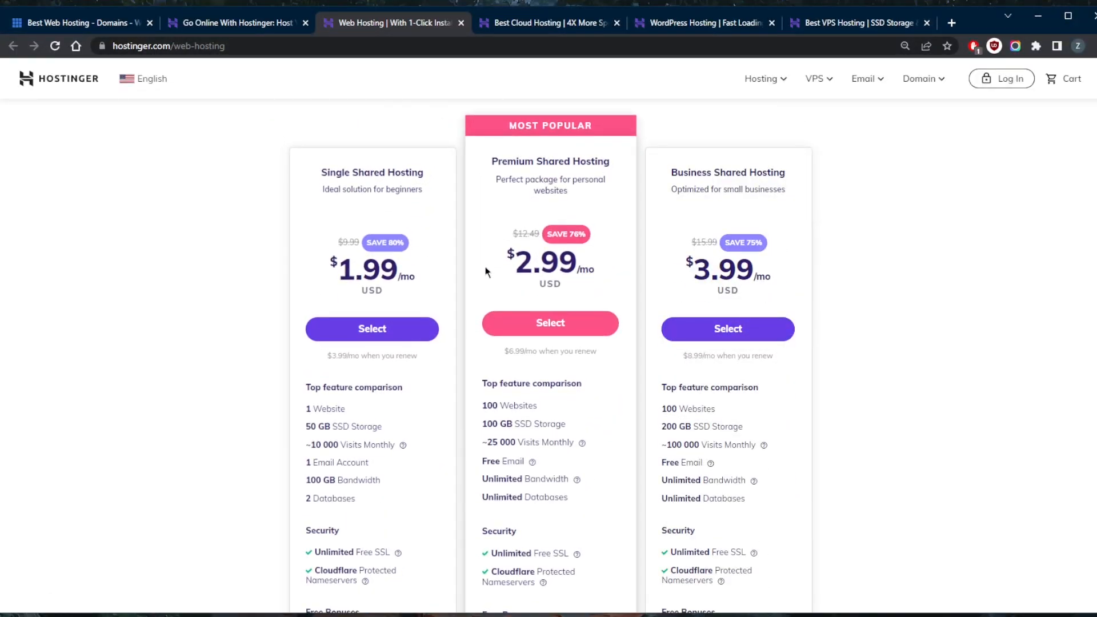
mouse_move(547, 23)
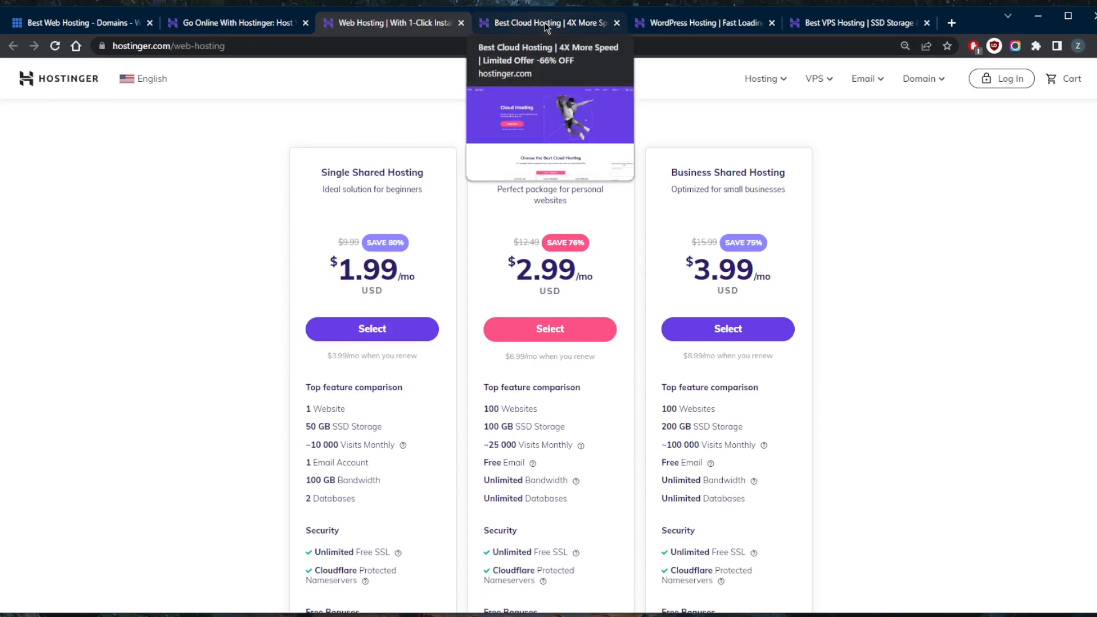
mouse_move(472, 366)
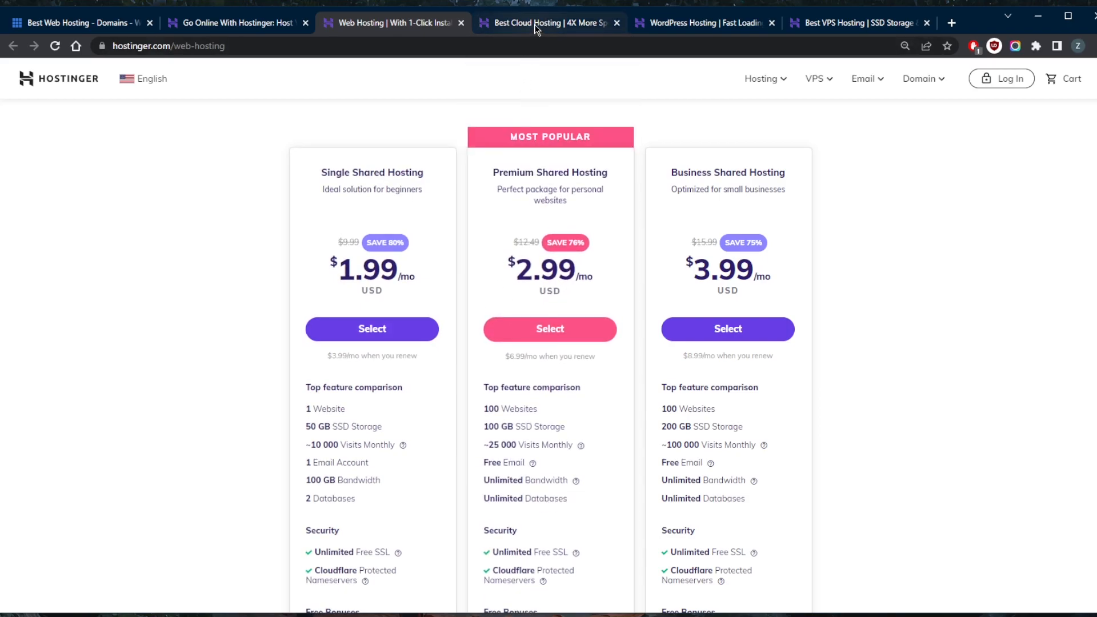
View the cloud hosting plans ($9.99–$29.99/mo), then the WordPress hosting plans from $1.99 to $11.59/mo
click(549, 23)
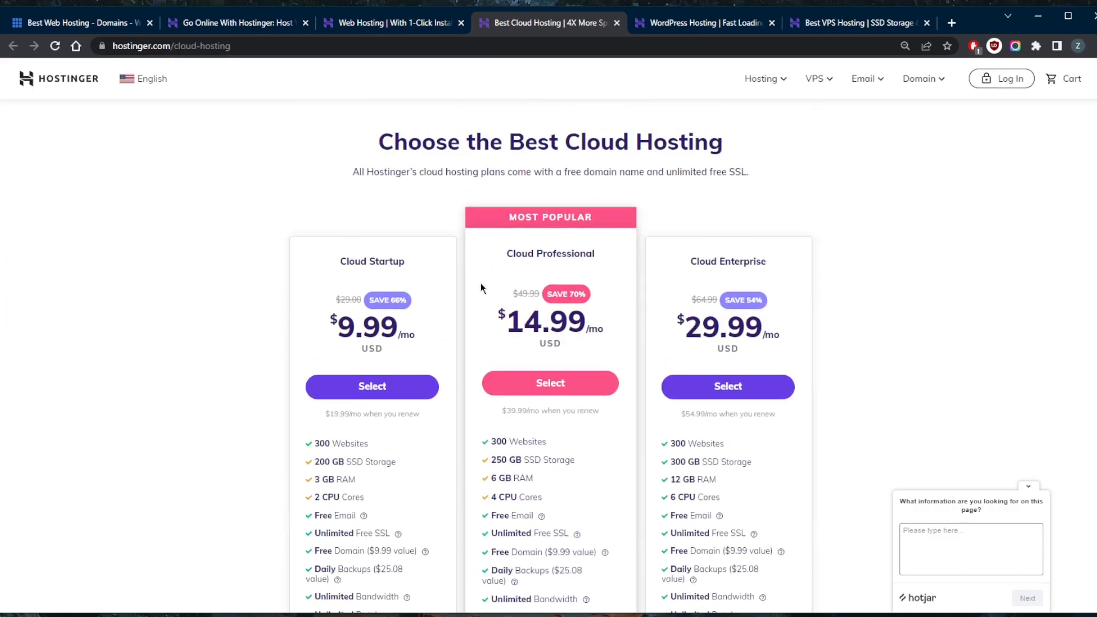
scroll(down, 3)
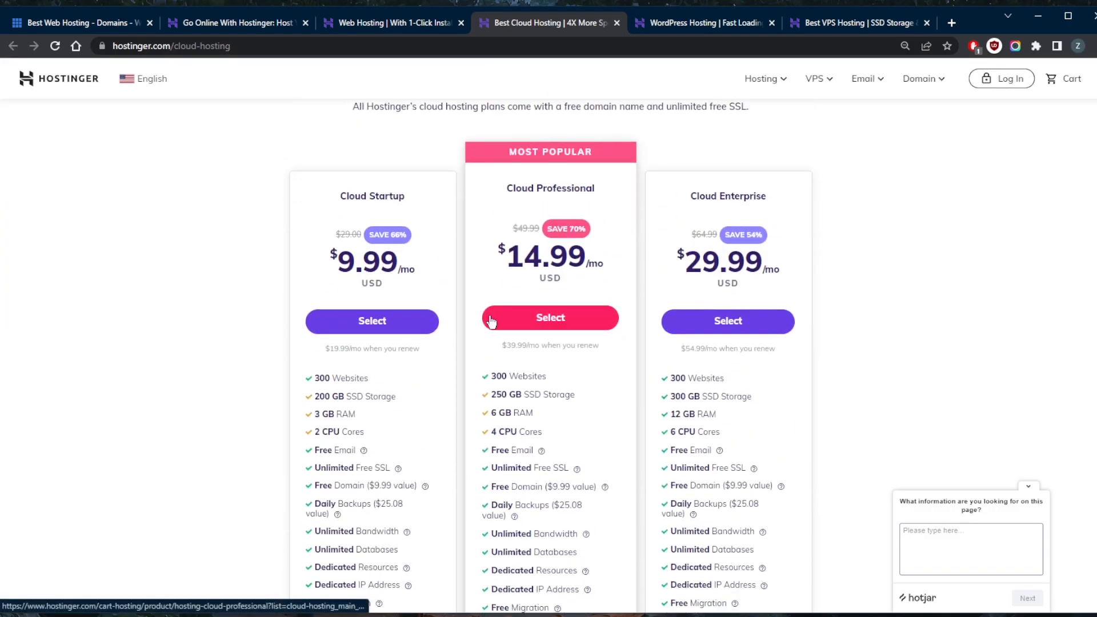
click(705, 23)
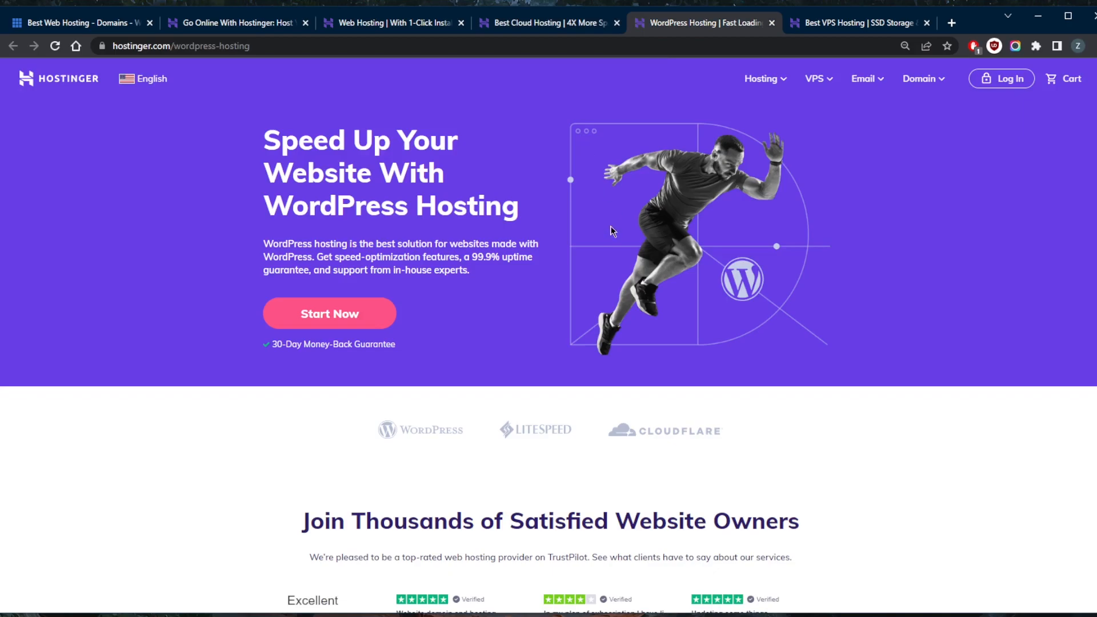
scroll(down, 3)
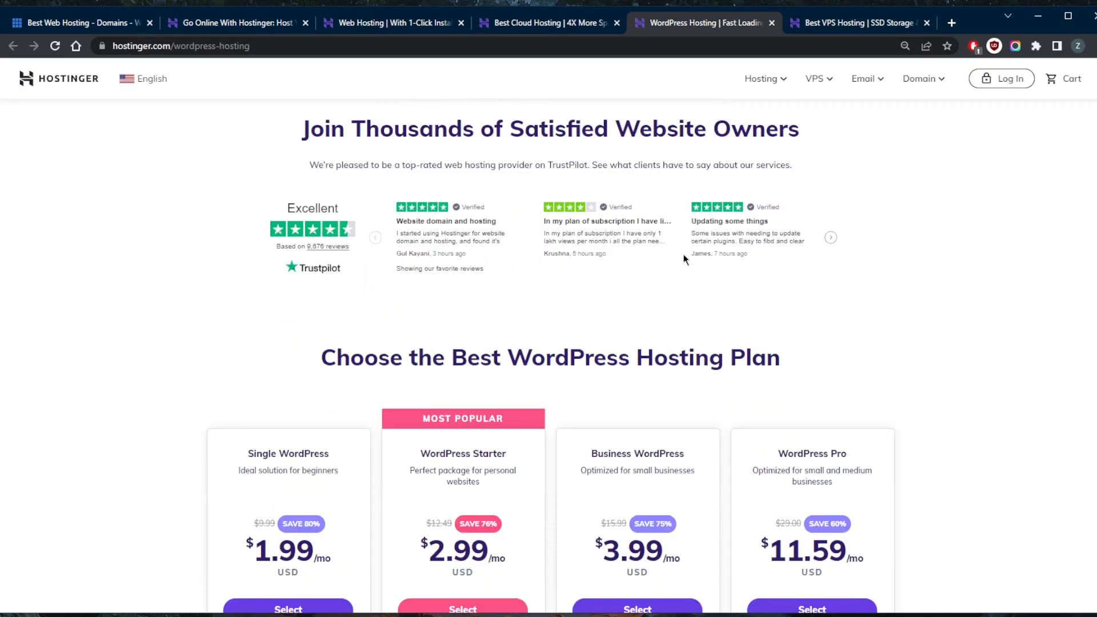
Return to the shared web hosting plans and scroll through their storage and security features
click(392, 23)
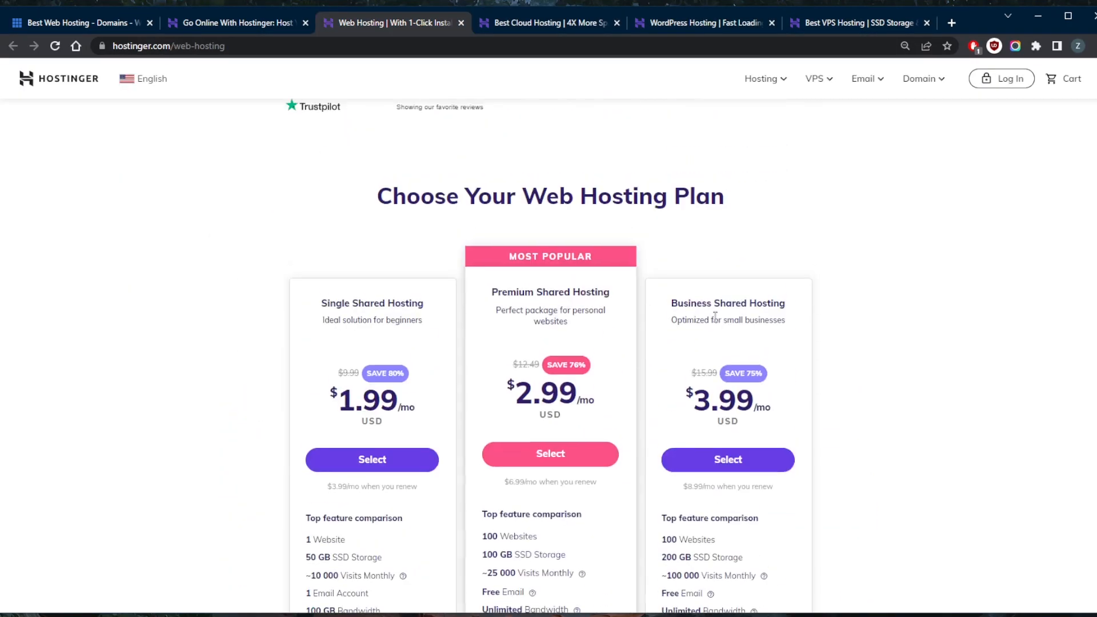
scroll(down, 3)
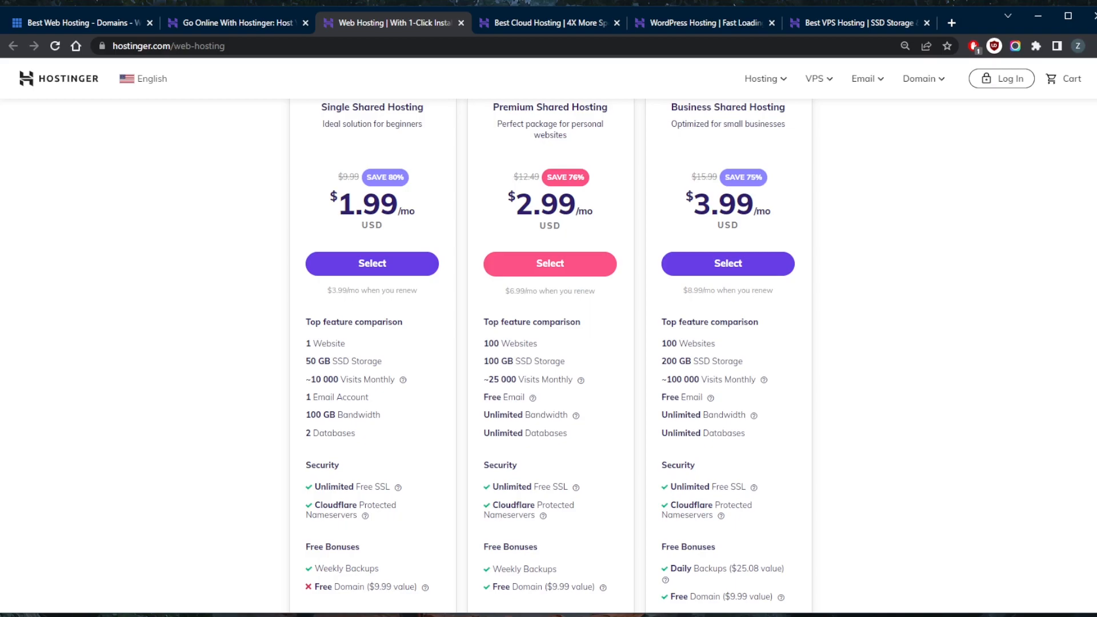
scroll(down, 3)
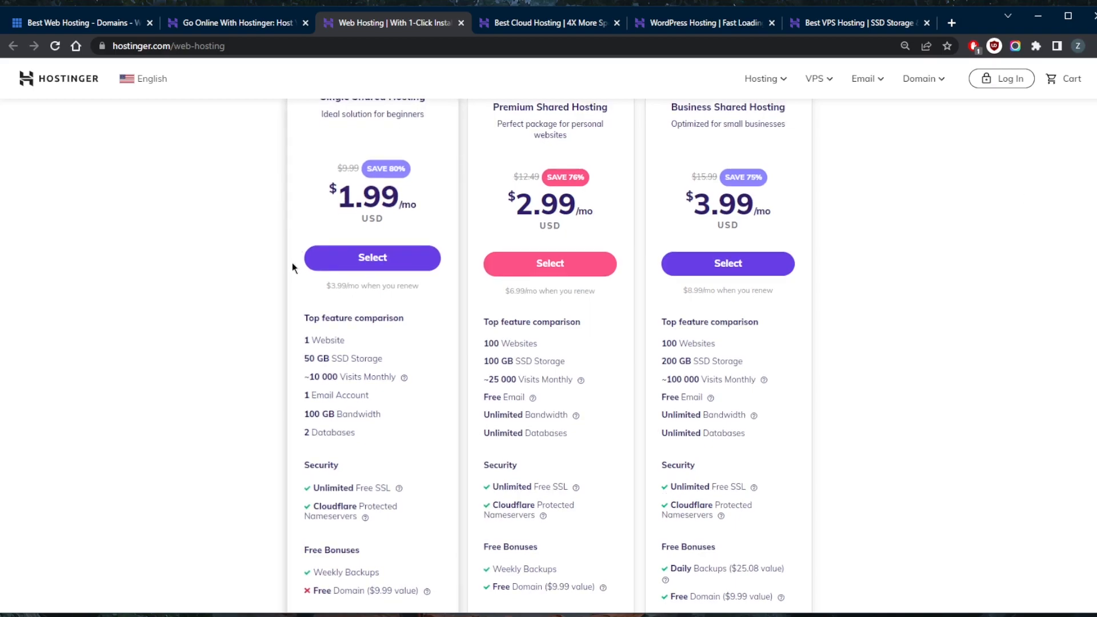
scroll(up, 3)
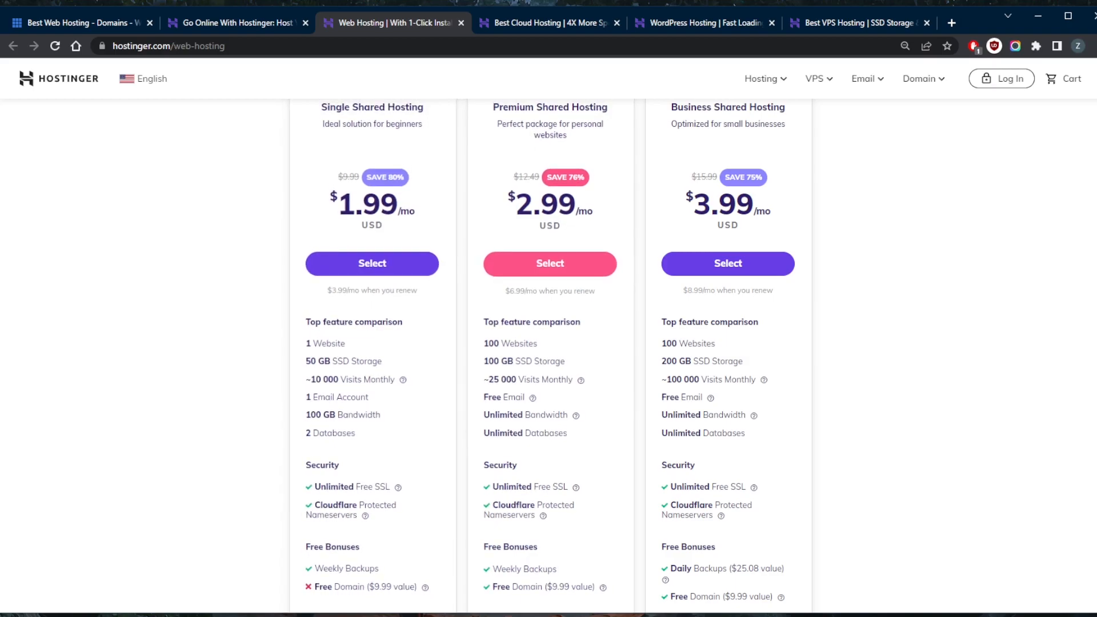
scroll(down, 3)
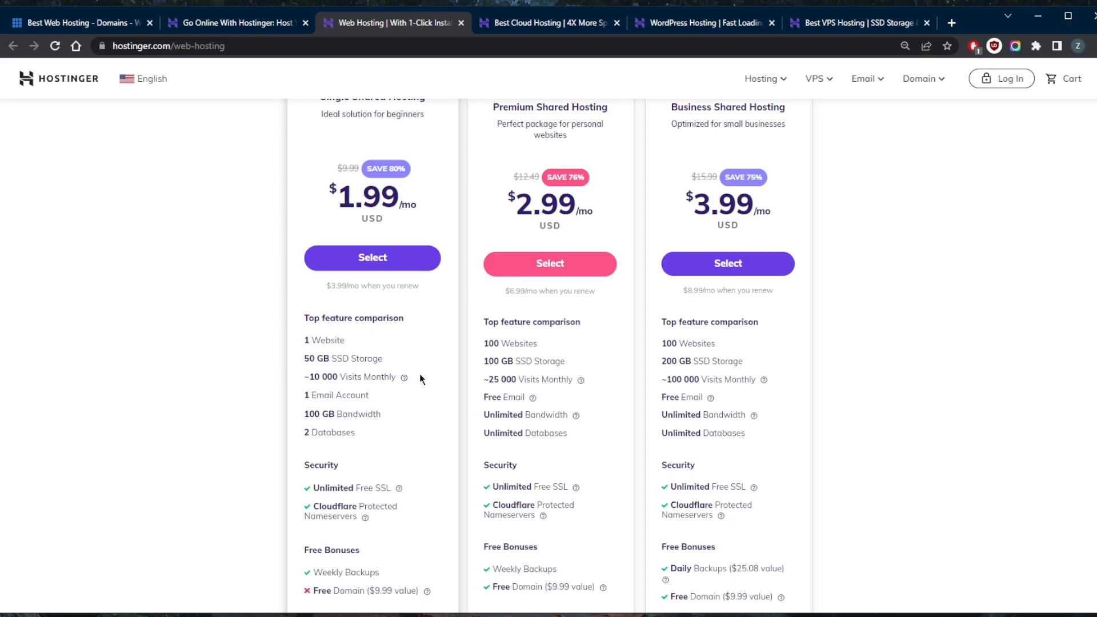
scroll(down, 3)
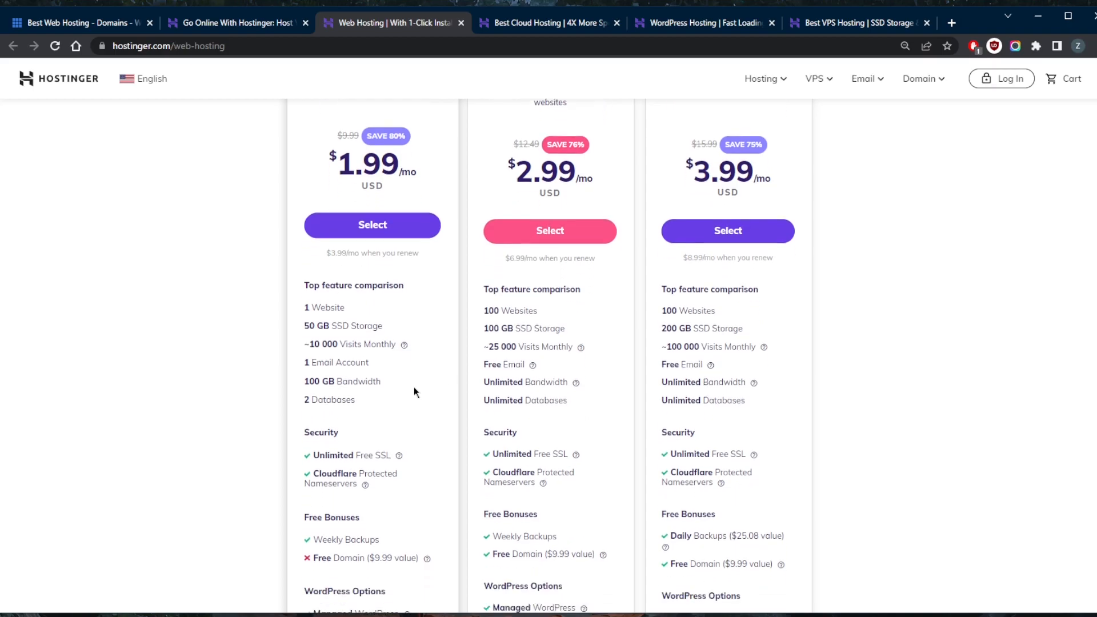
scroll(down, 3)
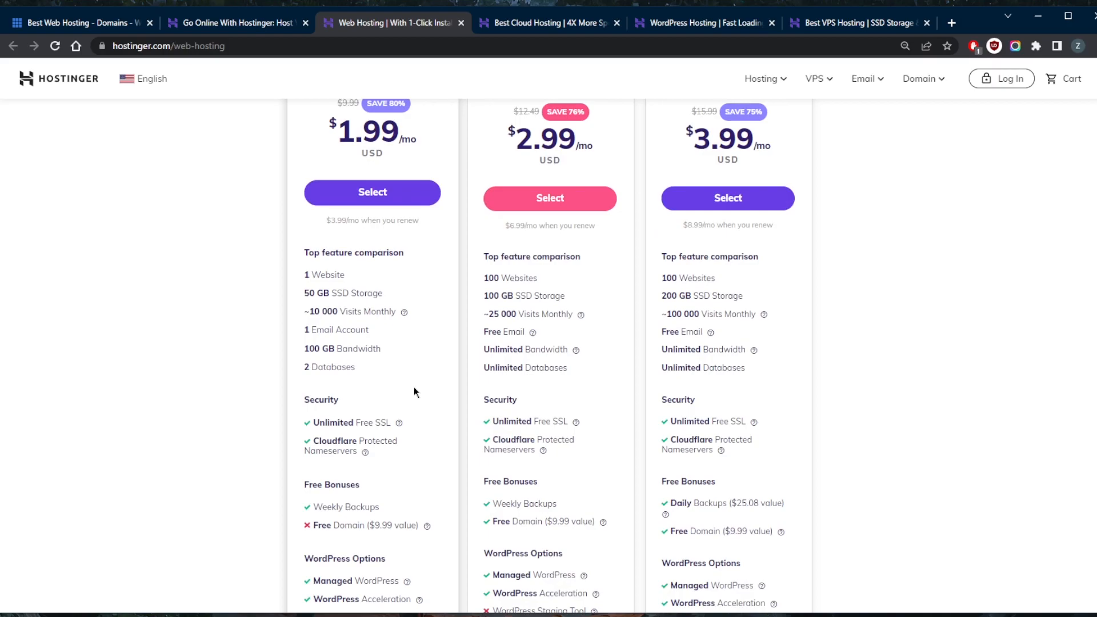
mouse_move(384, 392)
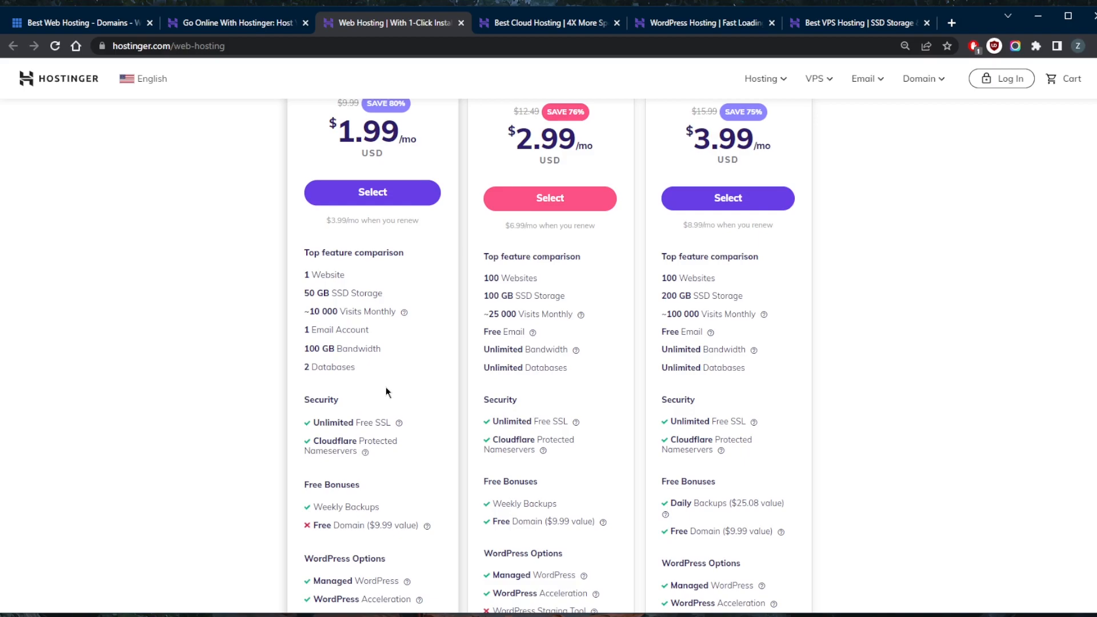
mouse_move(382, 391)
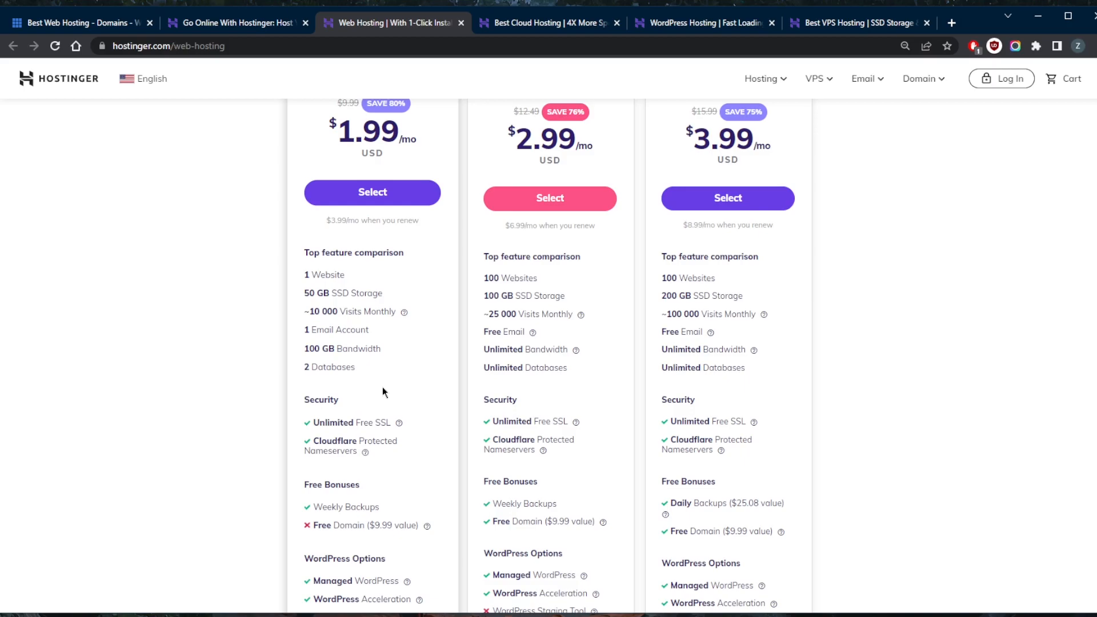
Continue reviewing the plans' feature lists, including the free domain bonuses
scroll(up, 3)
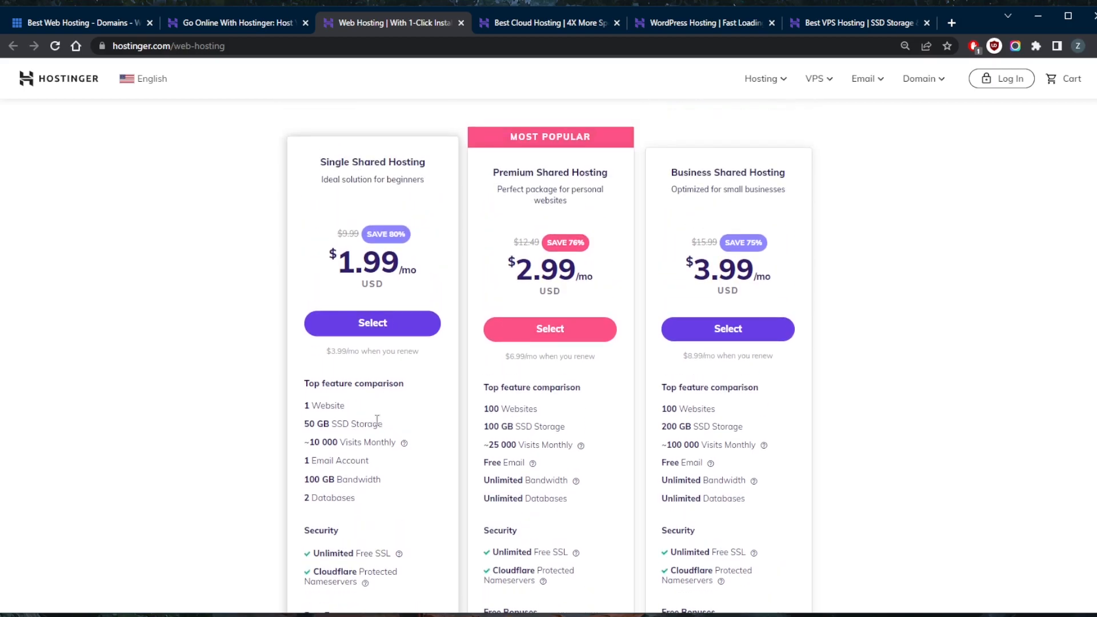
mouse_move(447, 361)
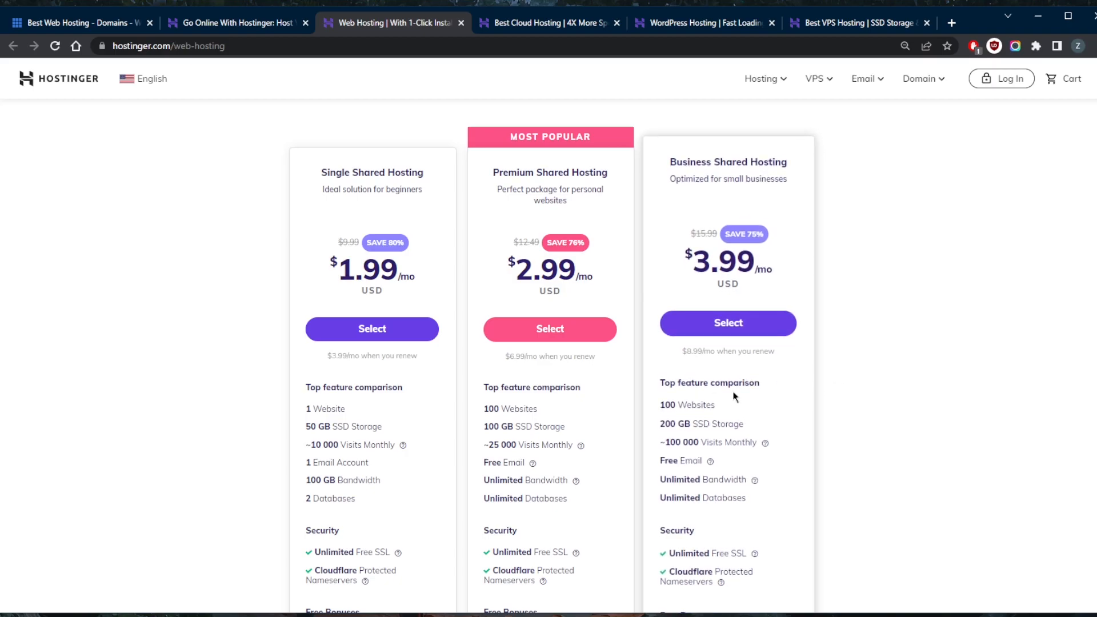
scroll(down, 3)
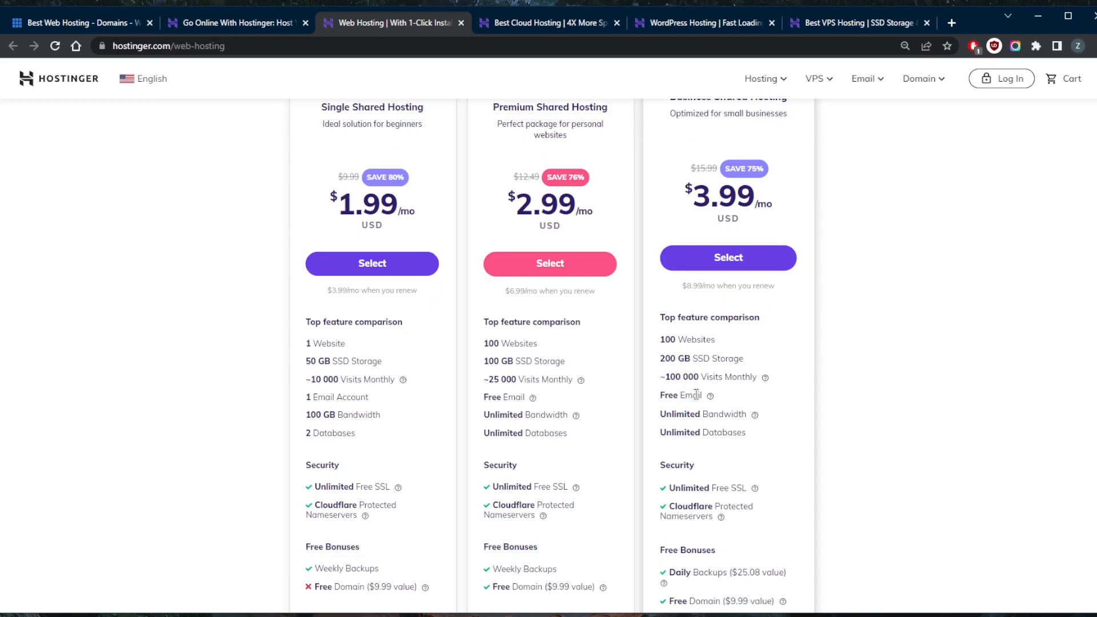
scroll(down, 3)
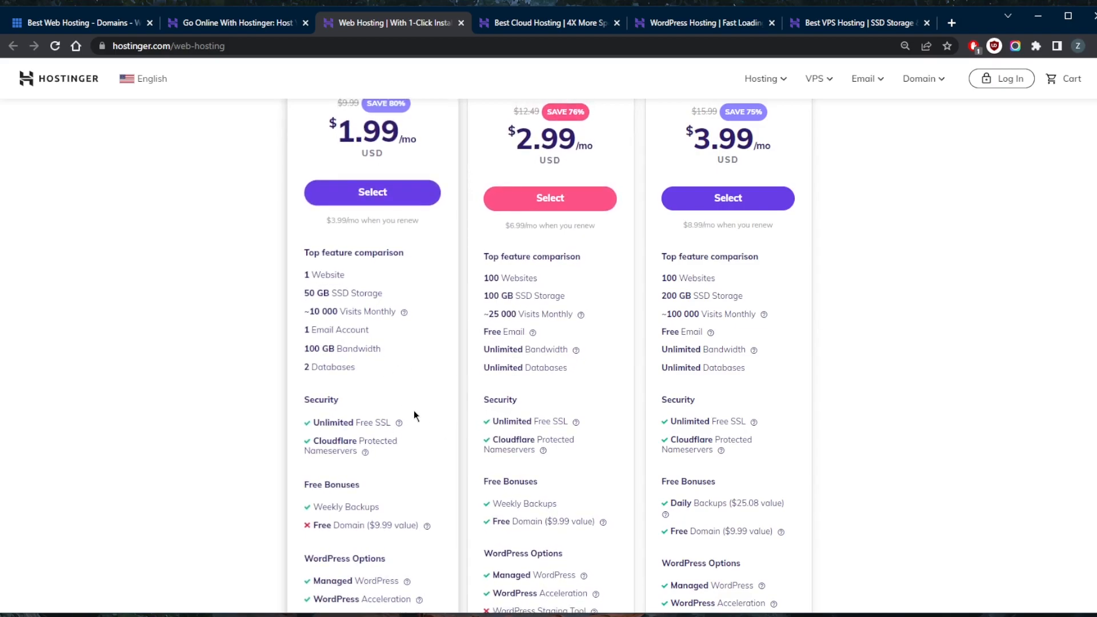
scroll(down, 3)
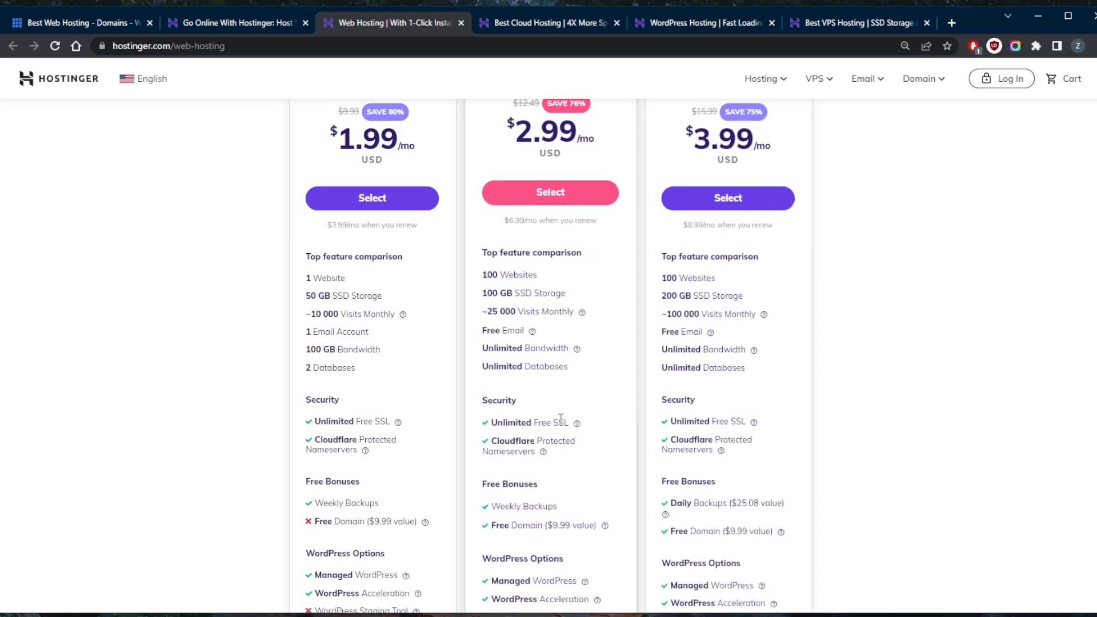
mouse_move(563, 435)
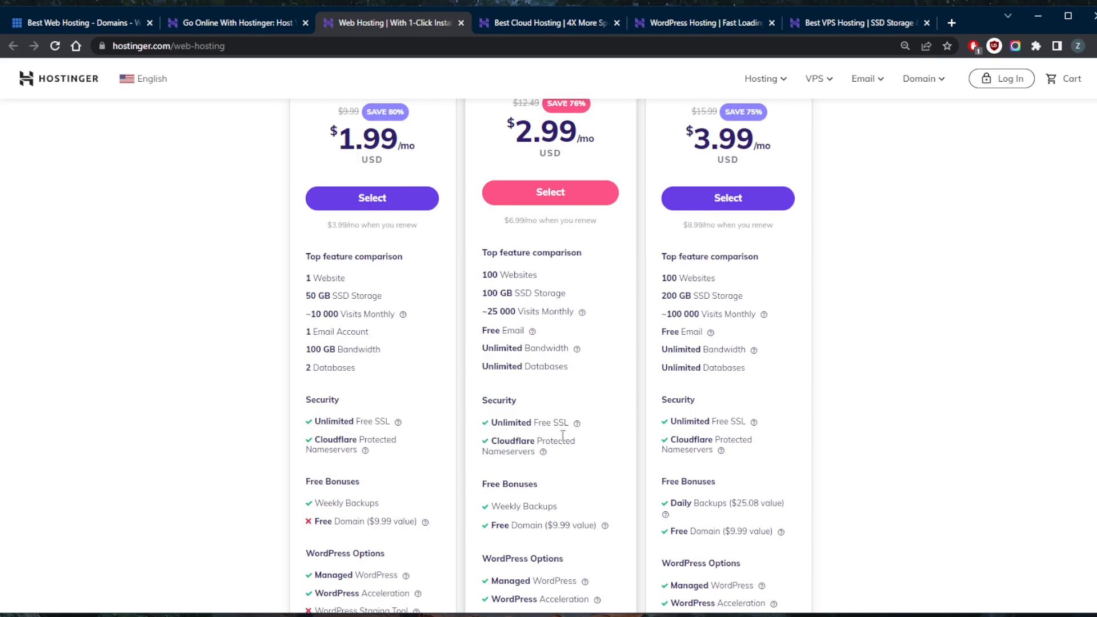
mouse_move(531, 442)
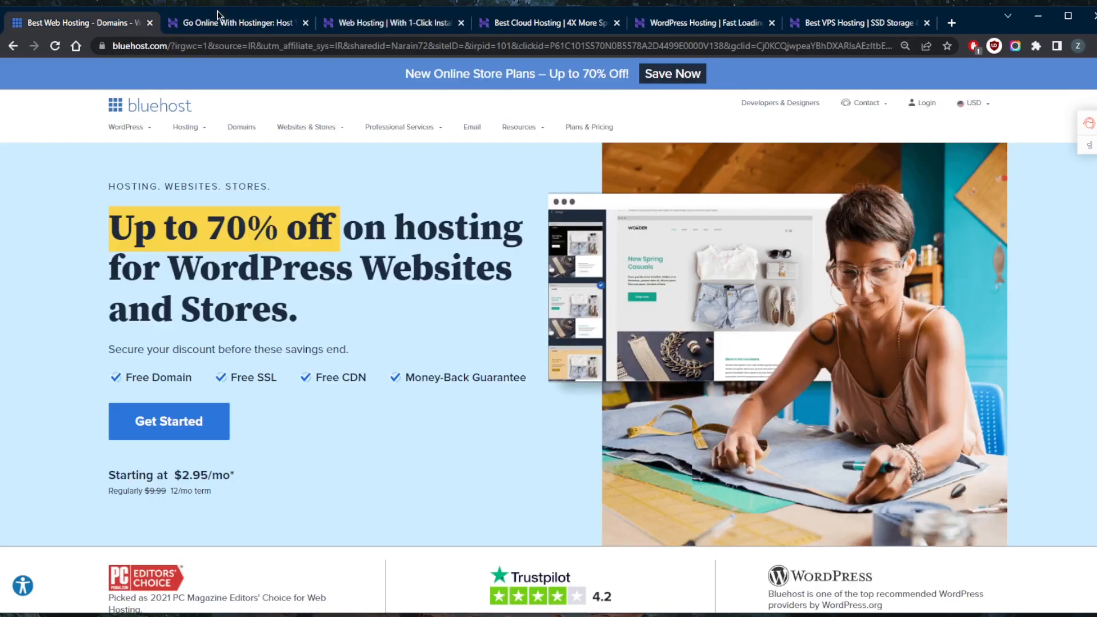
Flip through the VPS, Bluehost dedicated ($79.99–$119.99/mo) and cloud plan pages, ending back on shared web hosting
click(389, 23)
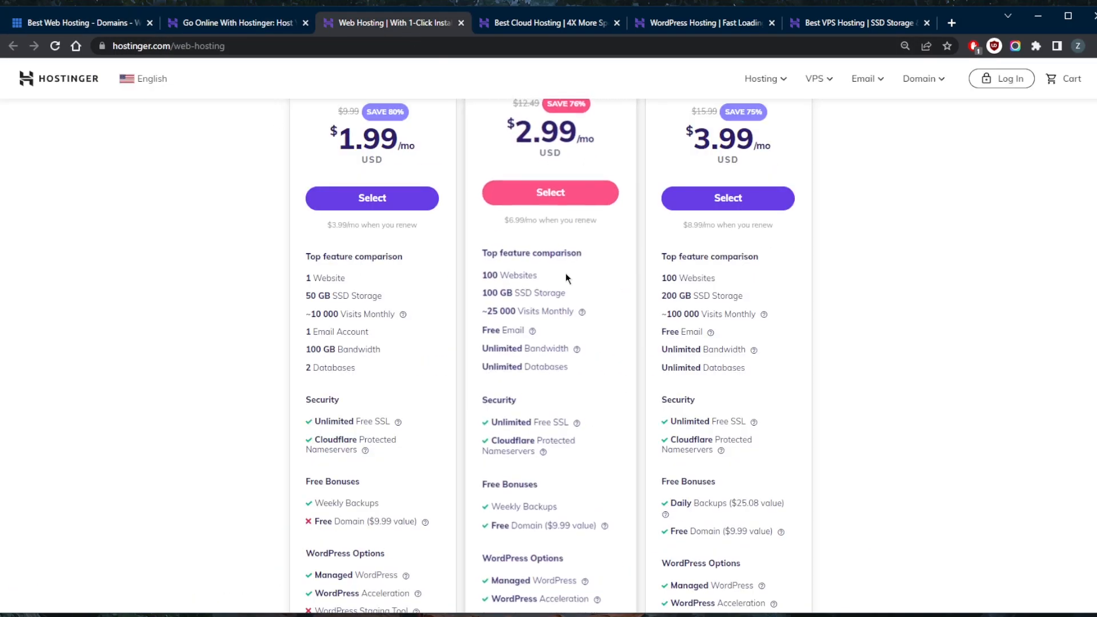
scroll(up, 3)
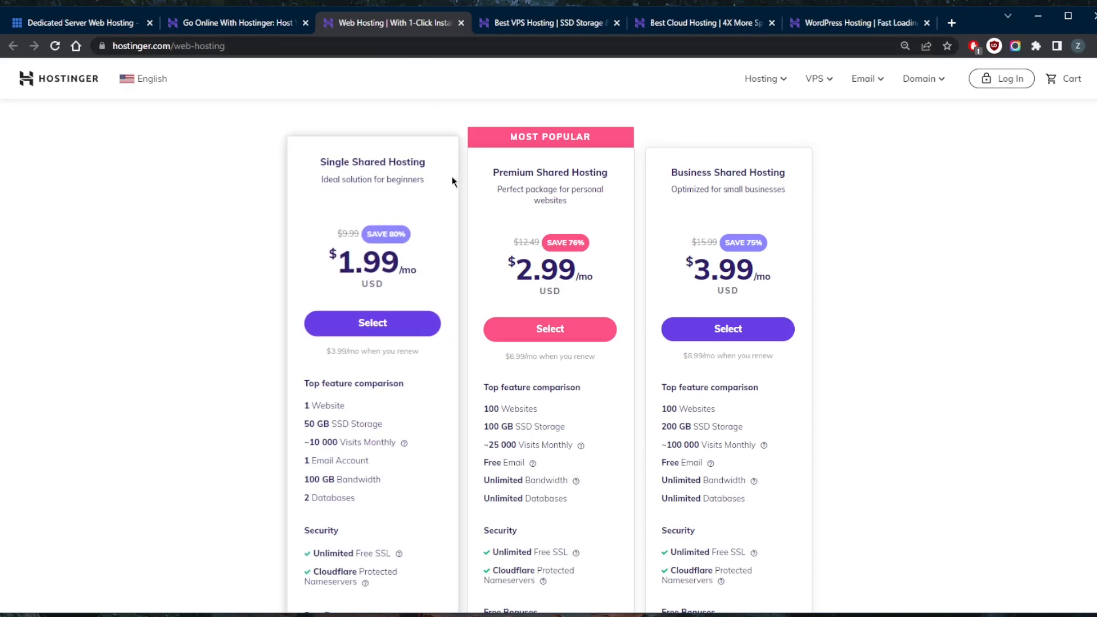
mouse_move(425, 208)
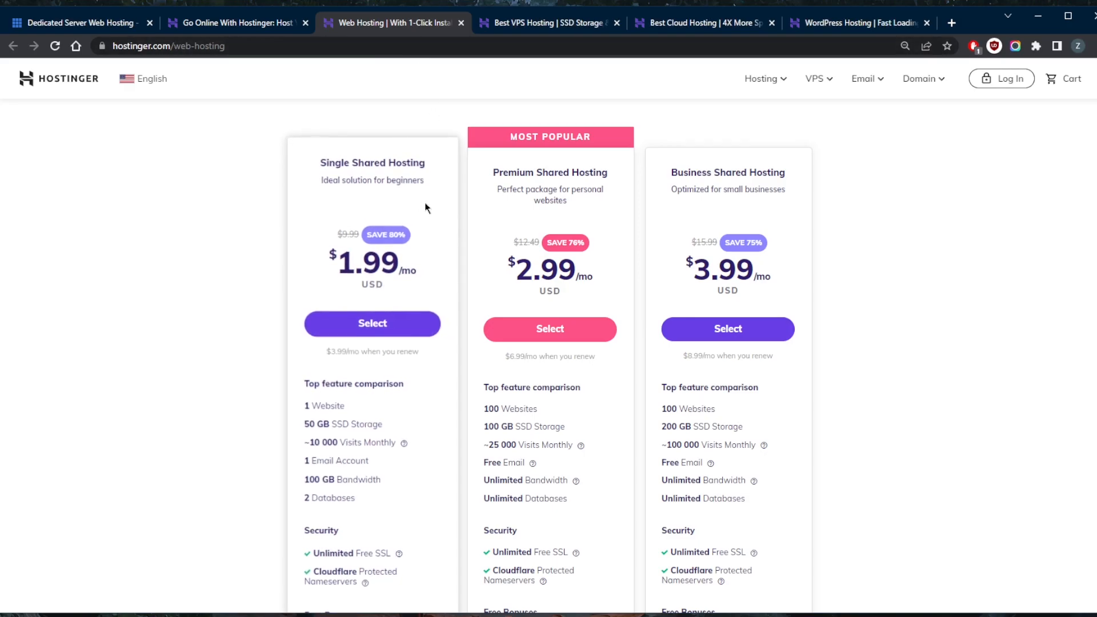
click(550, 23)
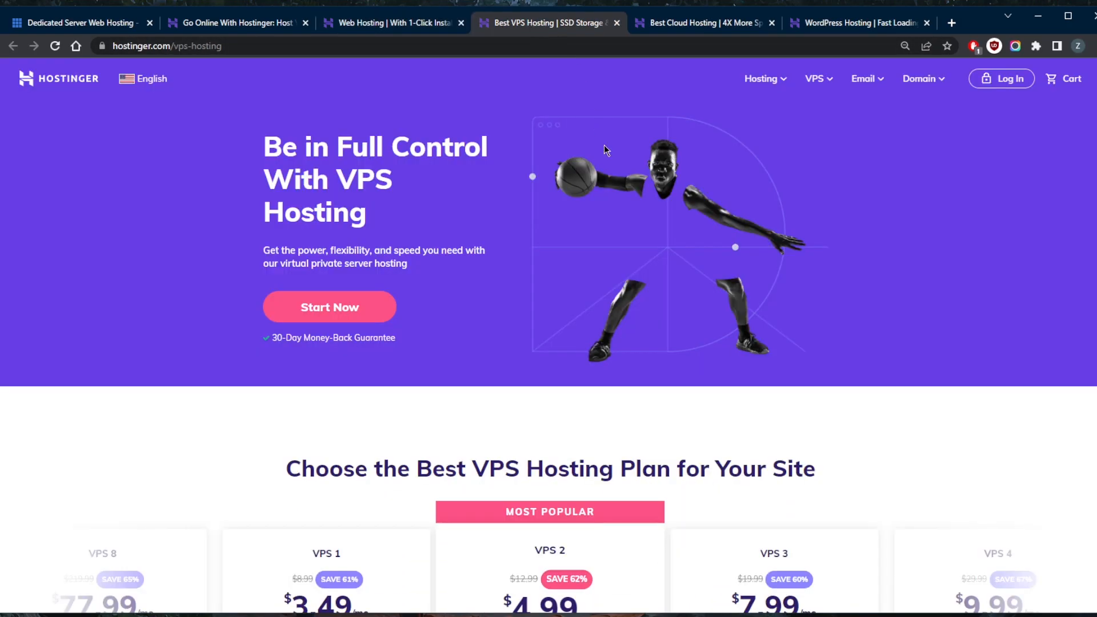
click(77, 23)
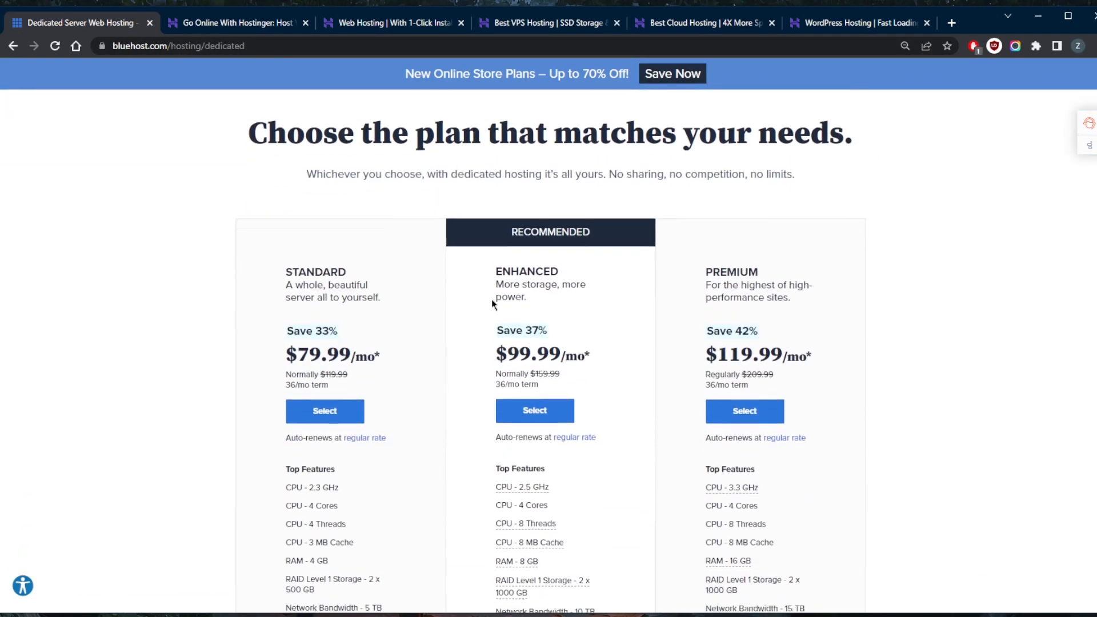
click(699, 23)
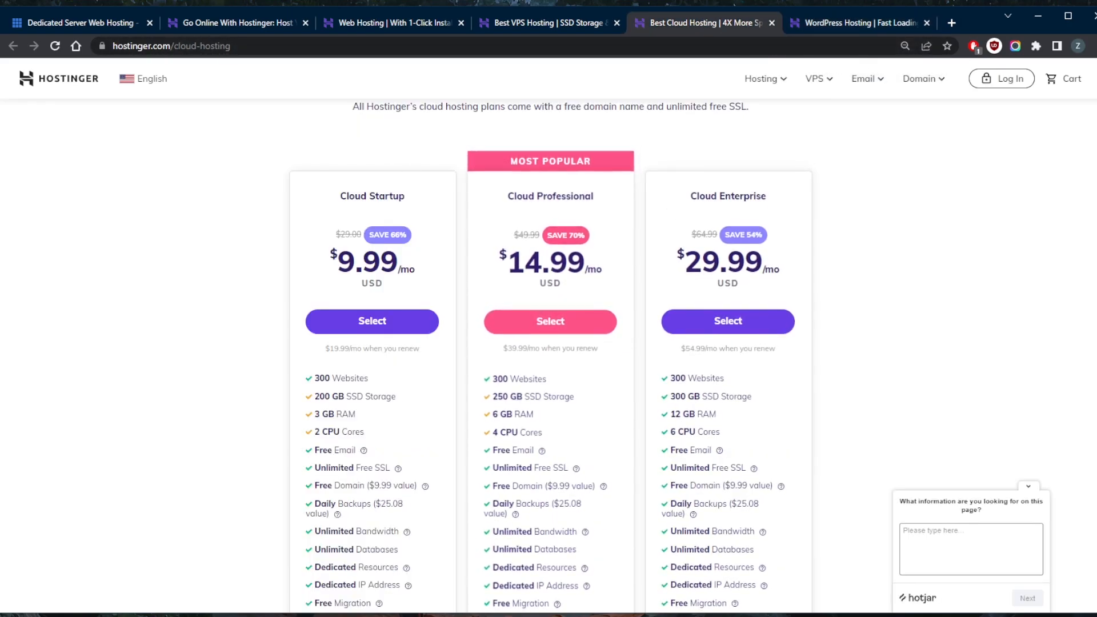
click(388, 23)
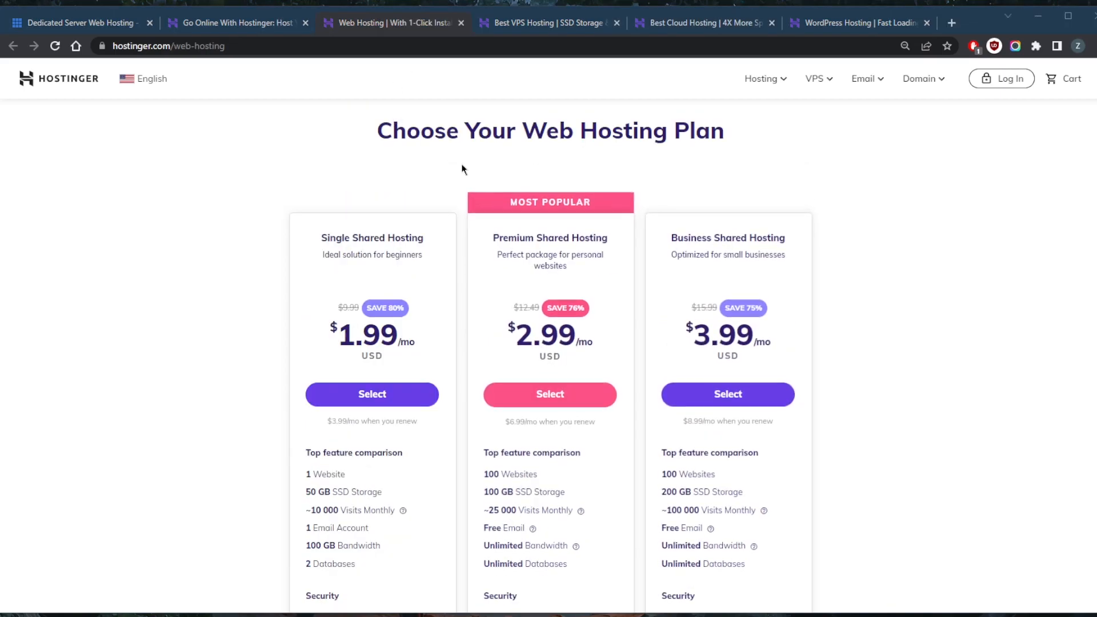
Scroll so the Single, Premium and Business shared plan cards sit fully in view
scroll(down, 3)
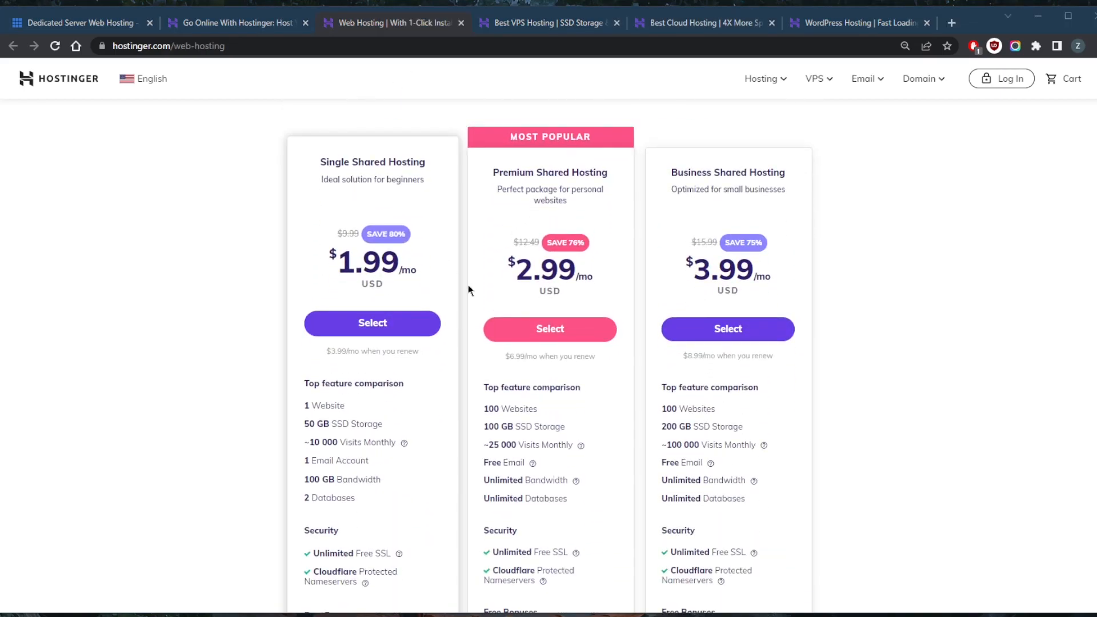
mouse_move(443, 324)
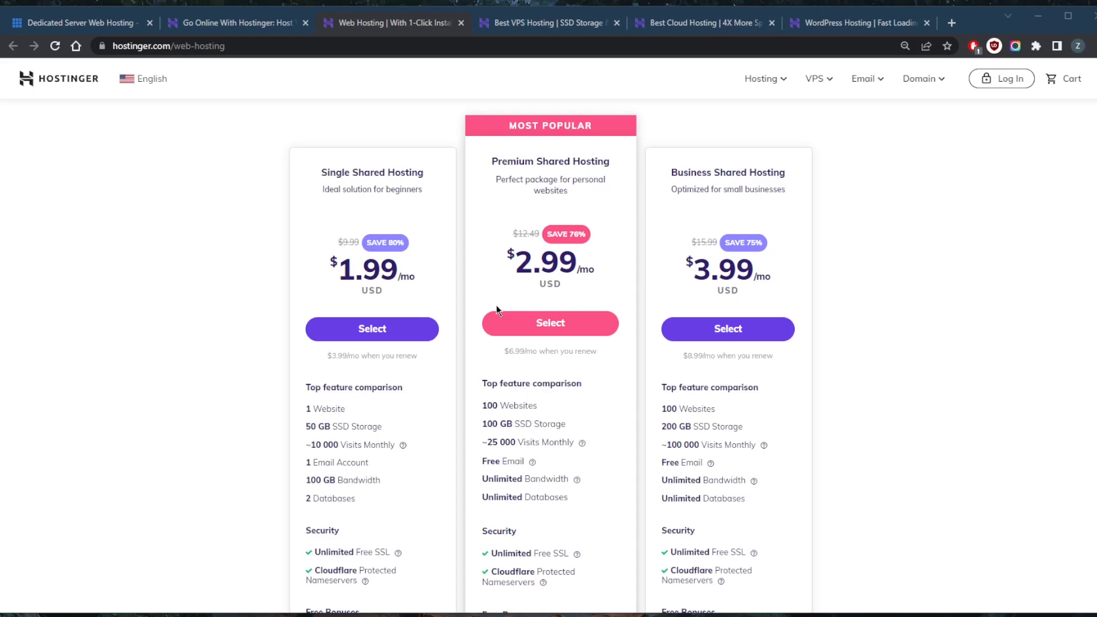
mouse_move(475, 311)
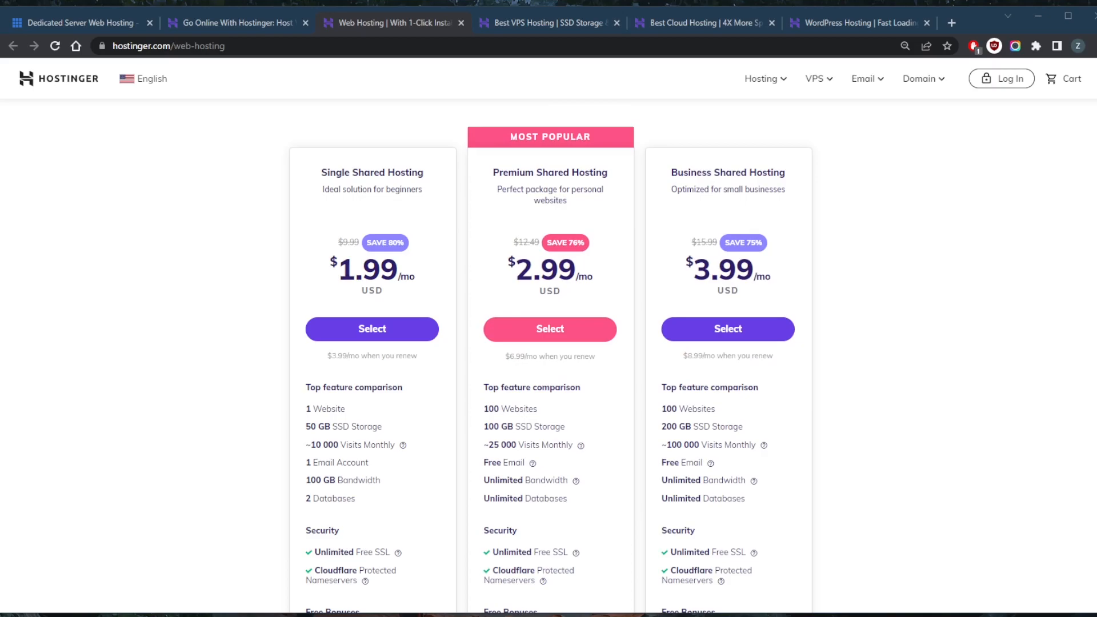
mouse_move(967, 302)
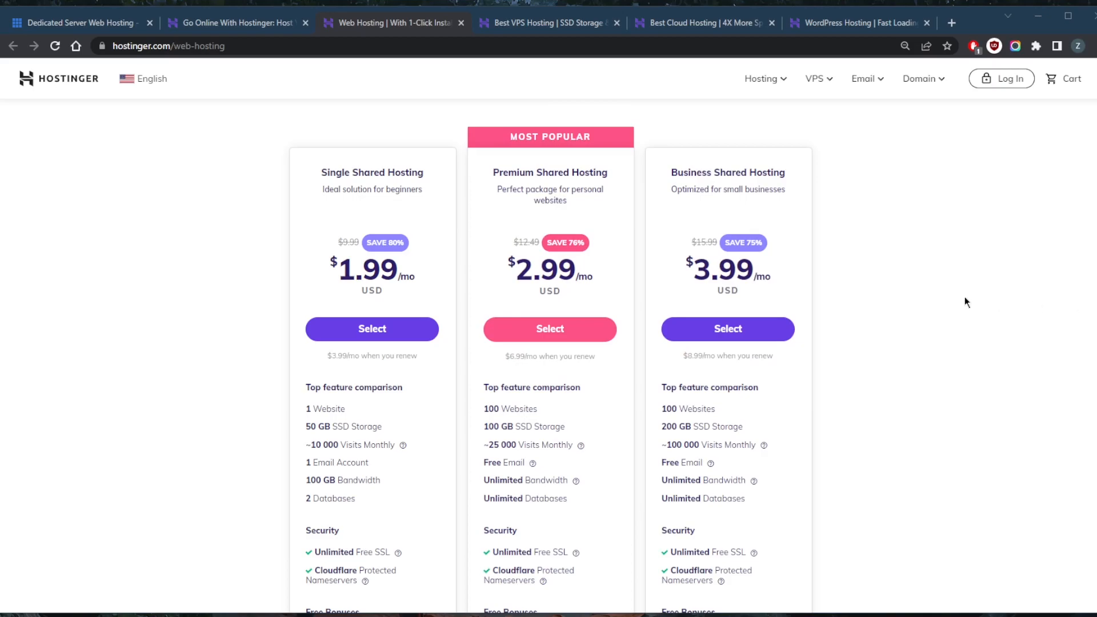
mouse_move(727, 323)
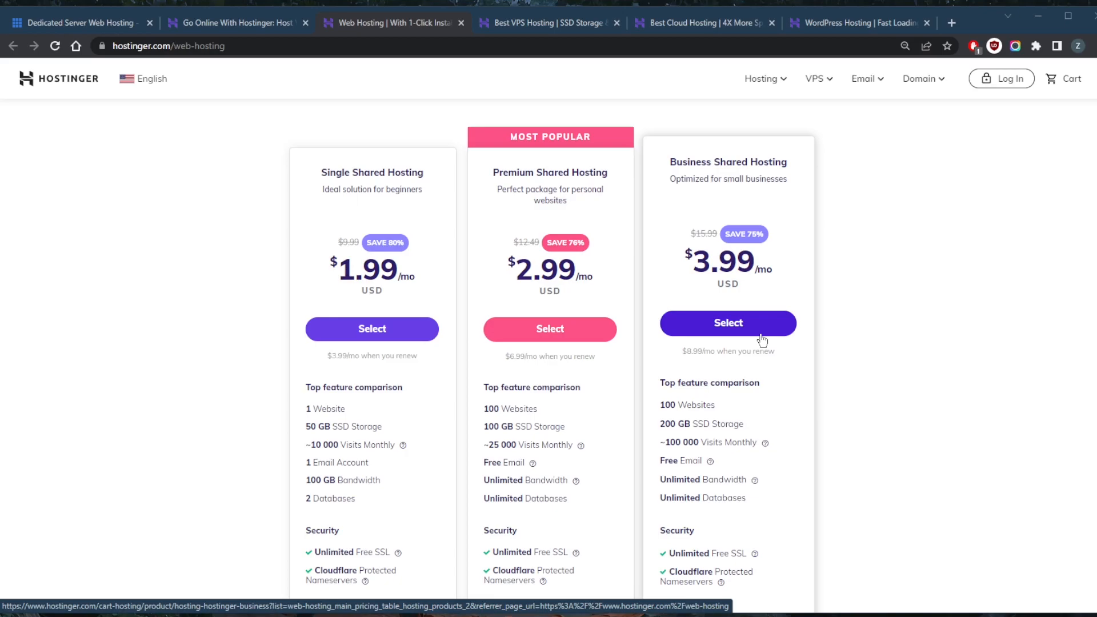
mouse_move(796, 288)
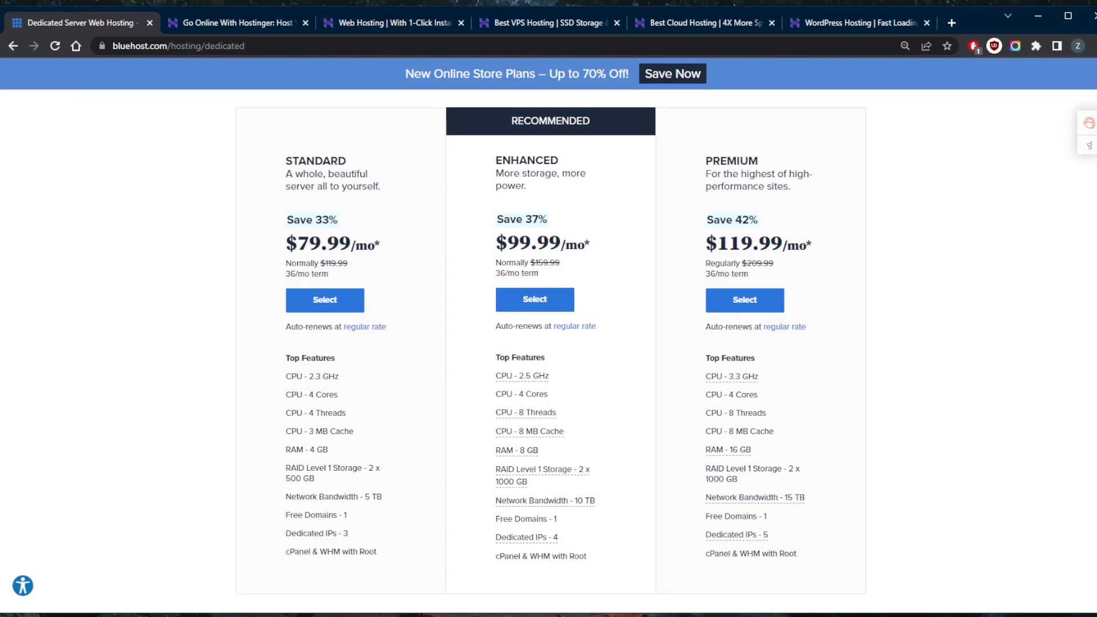
mouse_move(466, 267)
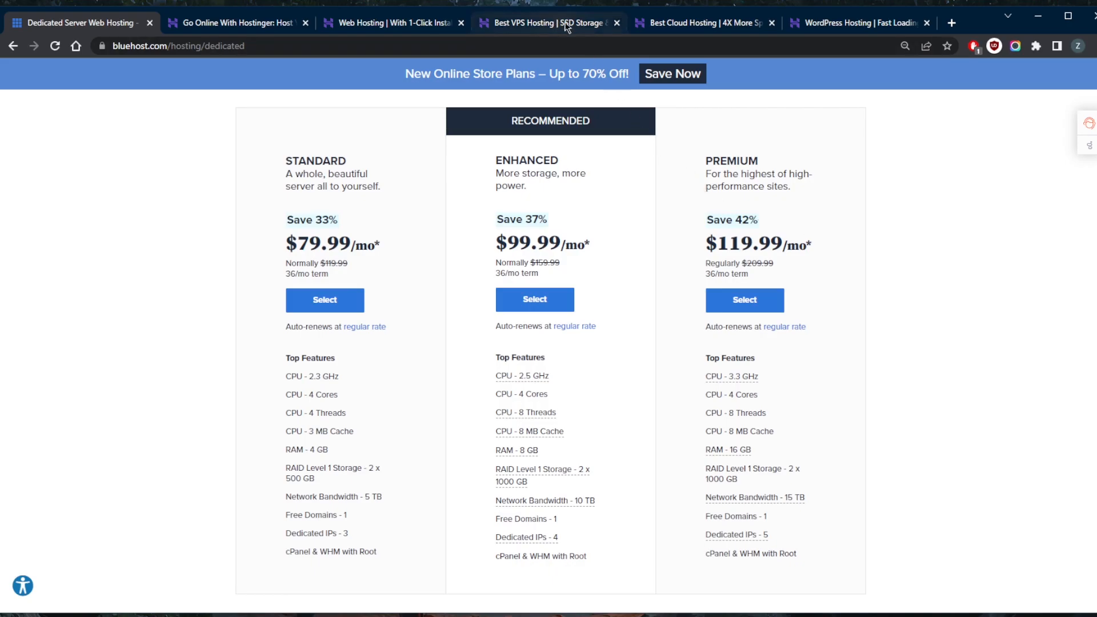
Page the Hostinger VPS plan carousel to VPS 7 at $57.99 and VPS 8 at $77.99/mo
click(547, 23)
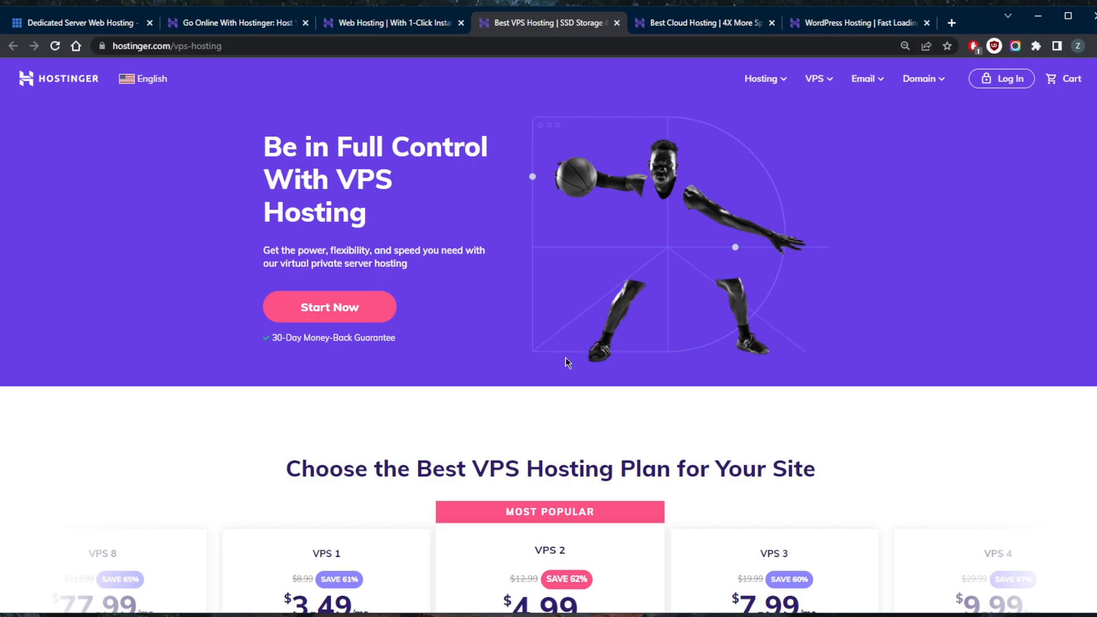
scroll(down, 3)
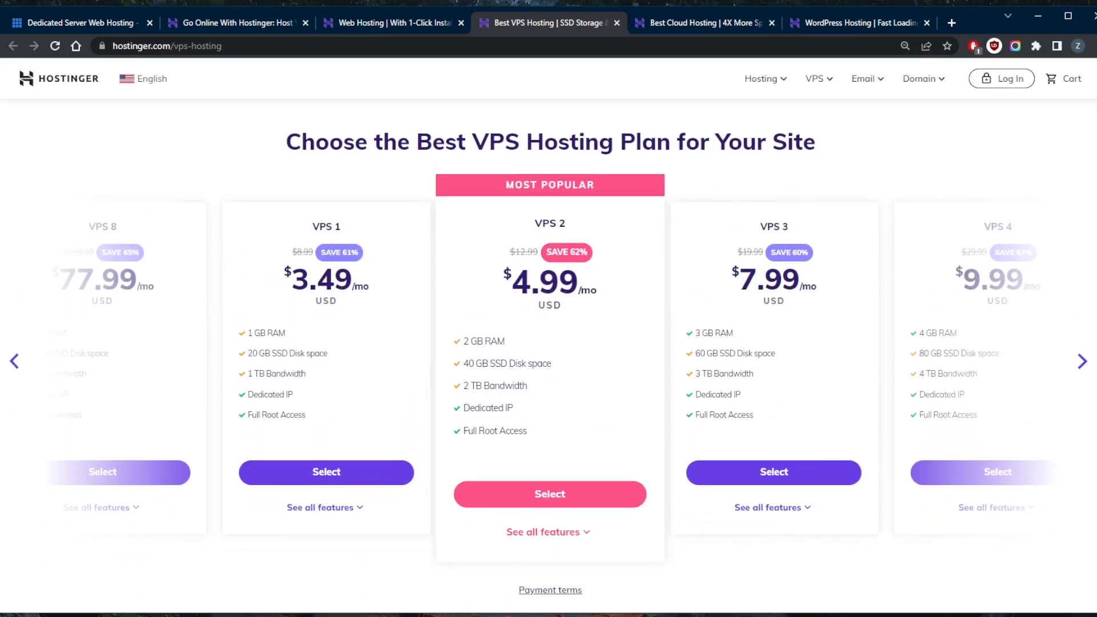
click(1081, 361)
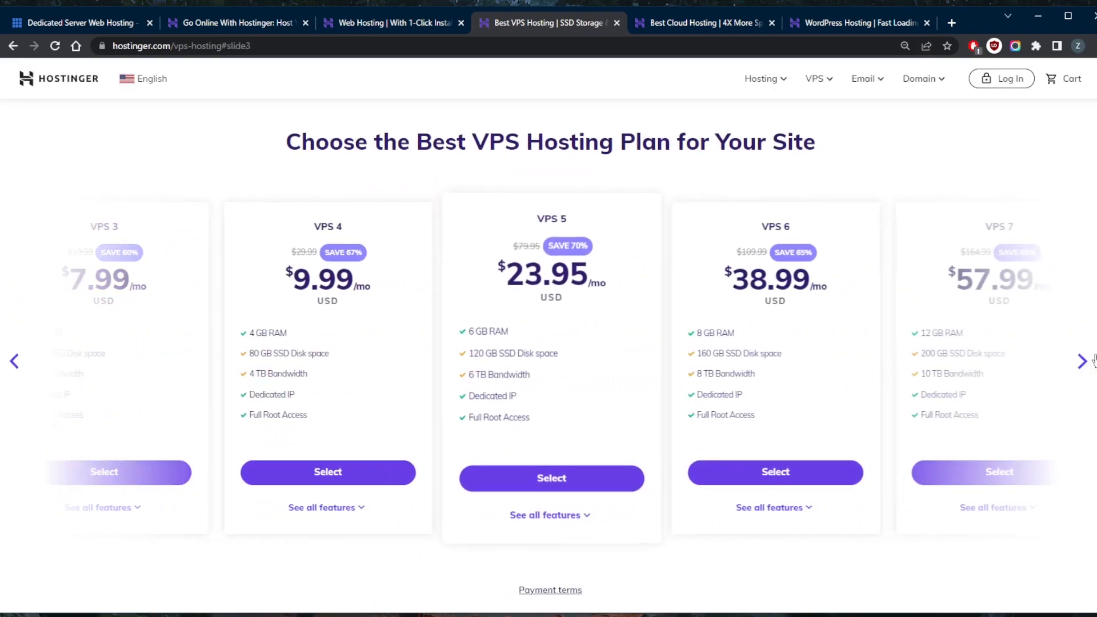
click(1082, 361)
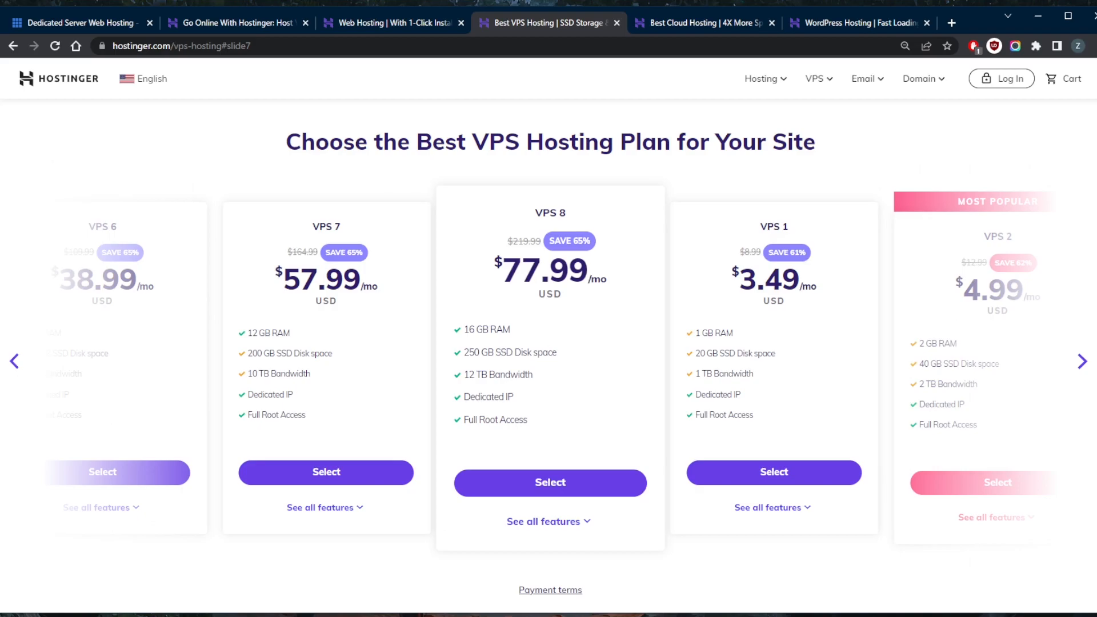
mouse_move(973, 293)
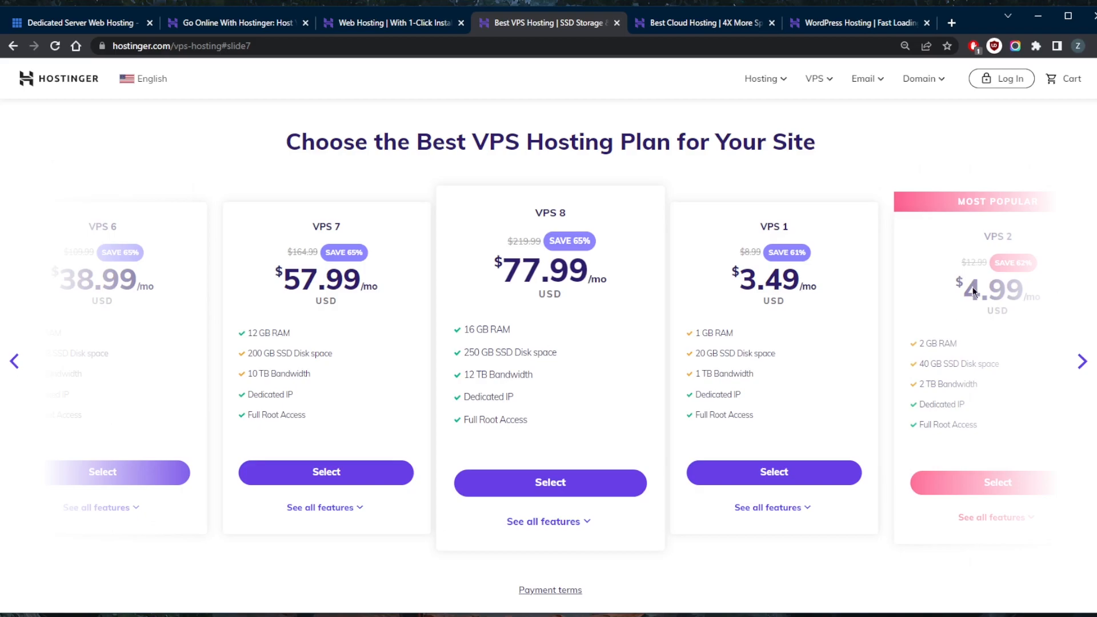
mouse_move(474, 413)
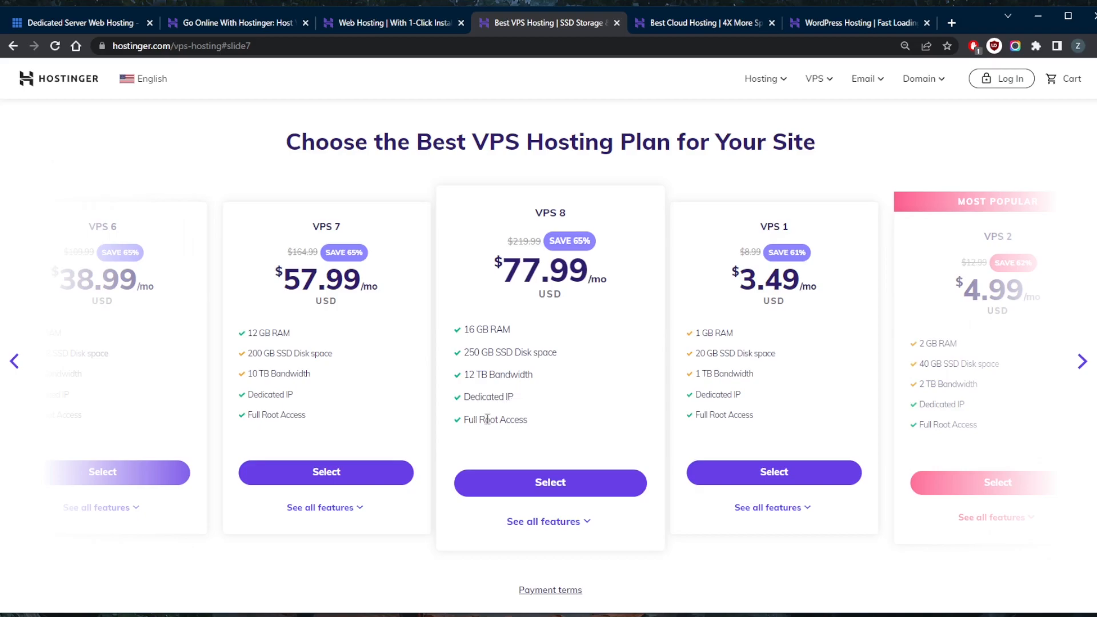
mouse_move(597, 416)
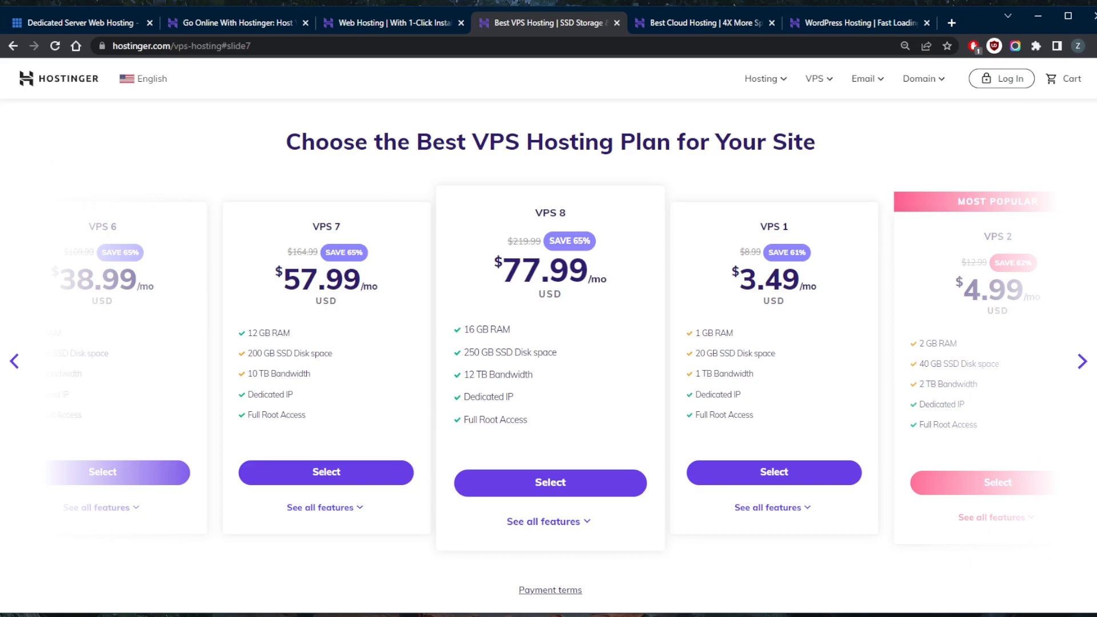
Bring up the Cloud Startup, Professional and Enterprise plans at $9.99, $14.99 and $29.99/mo
click(703, 23)
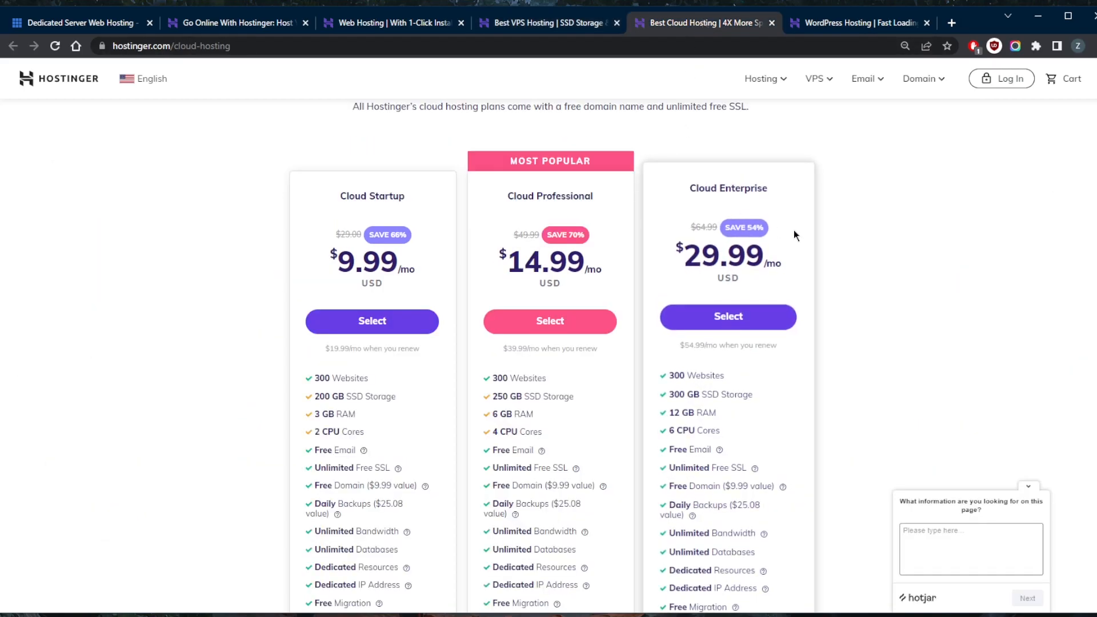
scroll(up, 3)
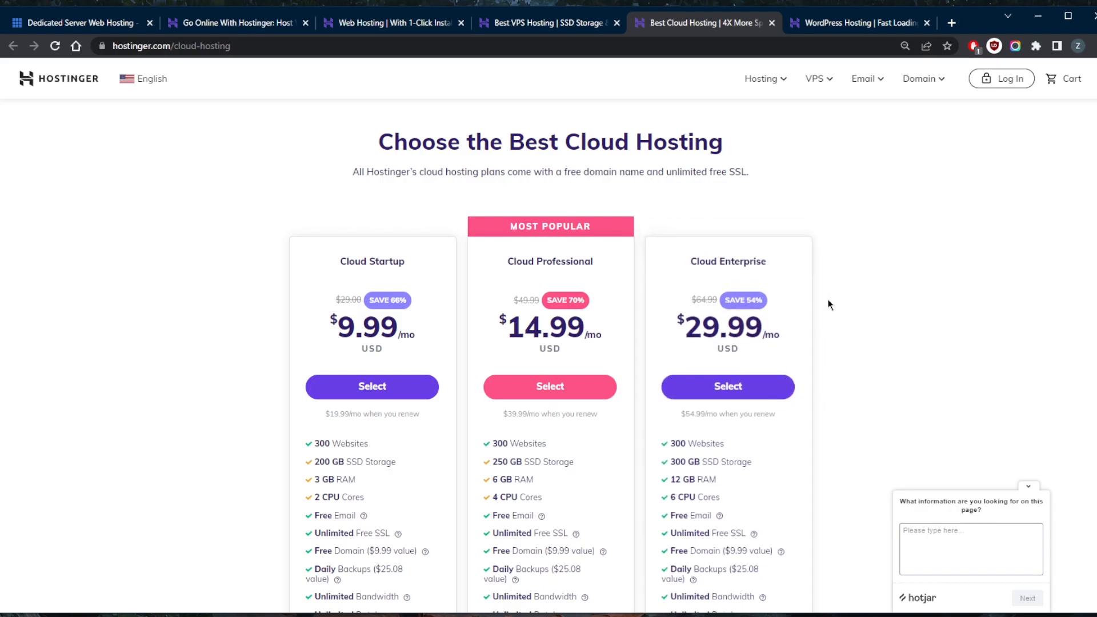
mouse_move(850, 293)
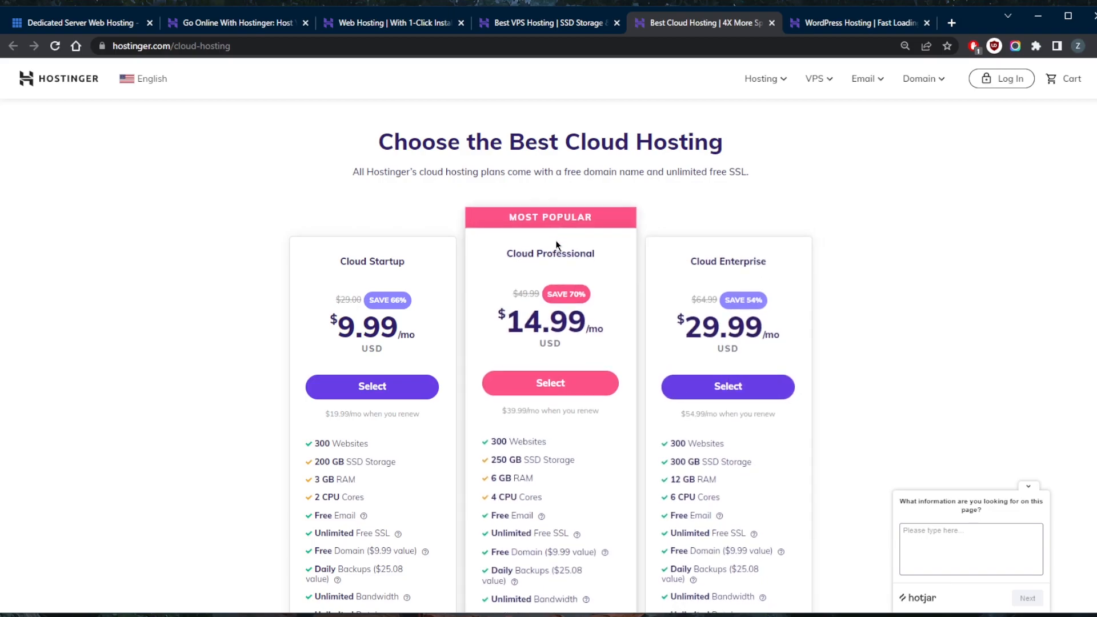
mouse_move(565, 244)
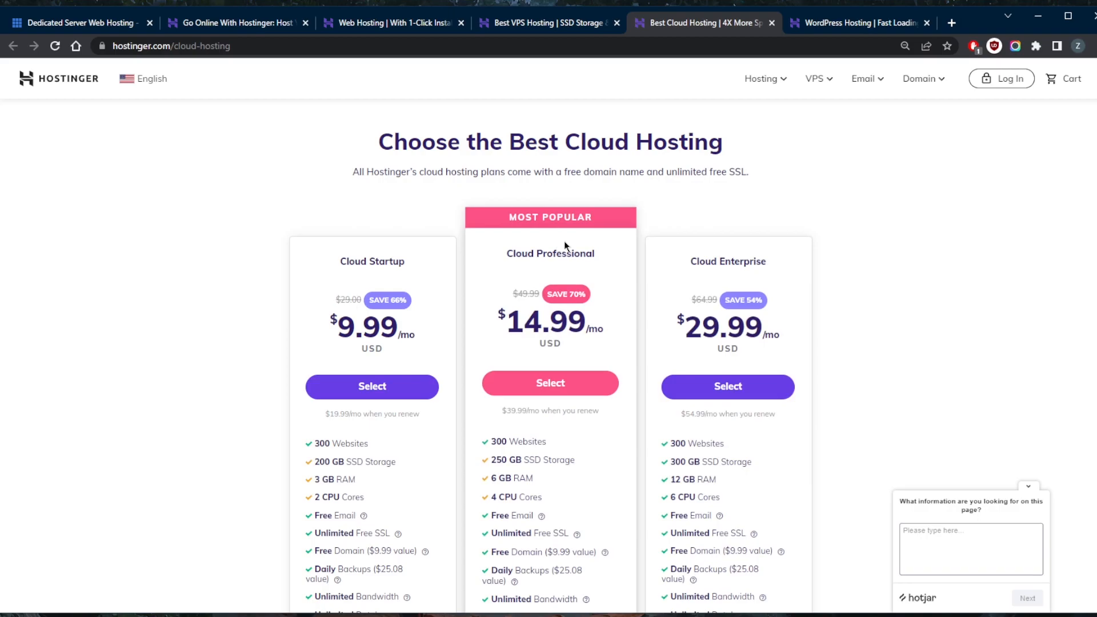
mouse_move(540, 241)
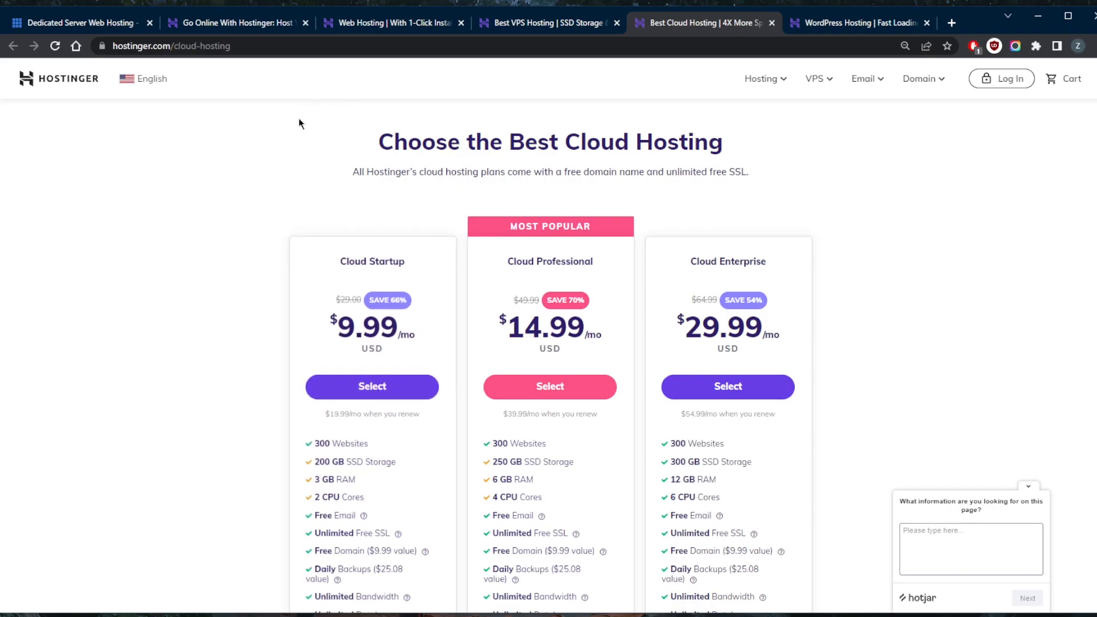
mouse_move(329, 136)
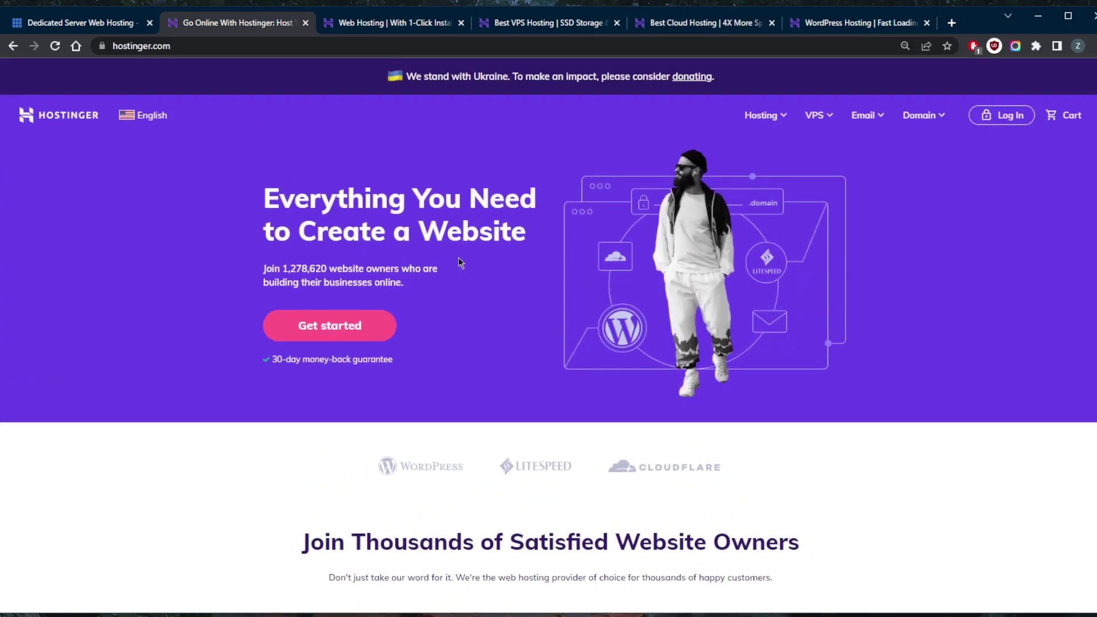
mouse_move(463, 272)
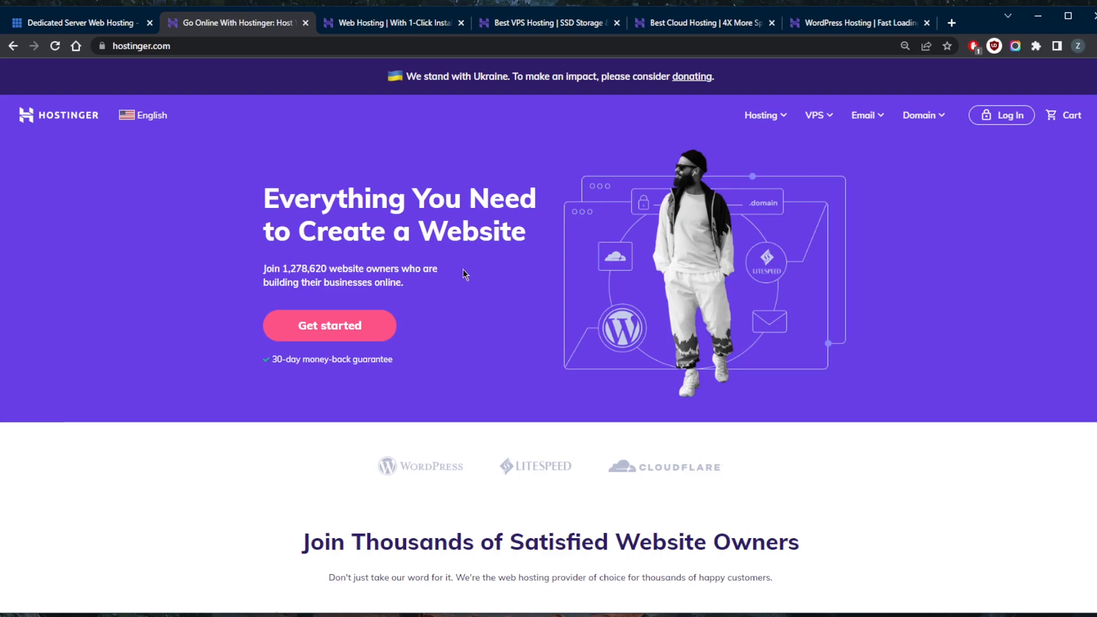
mouse_move(460, 286)
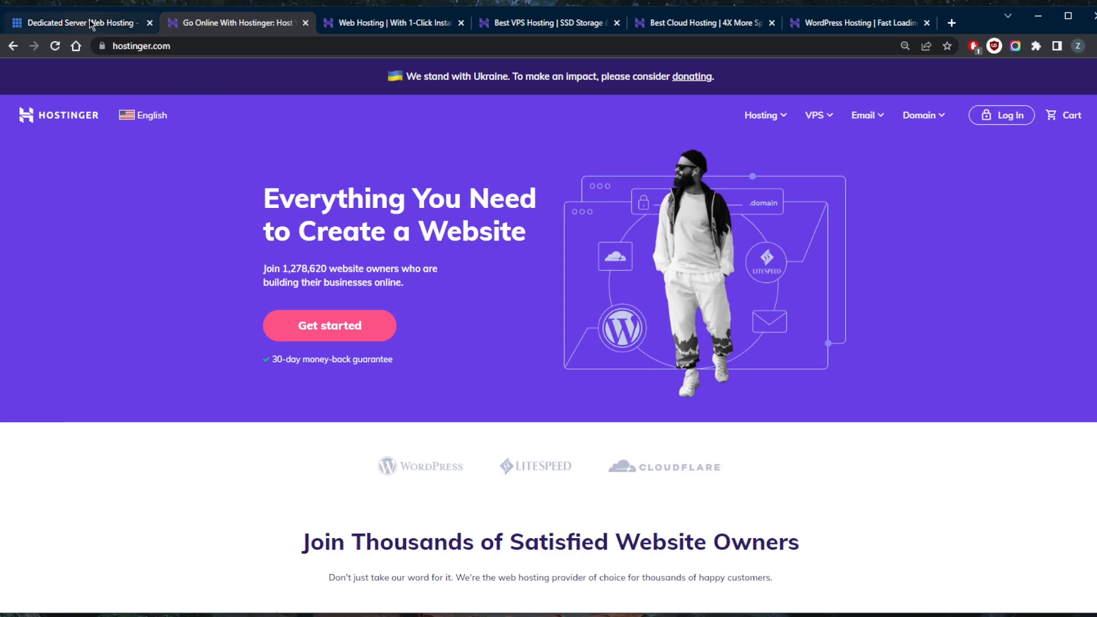
click(76, 23)
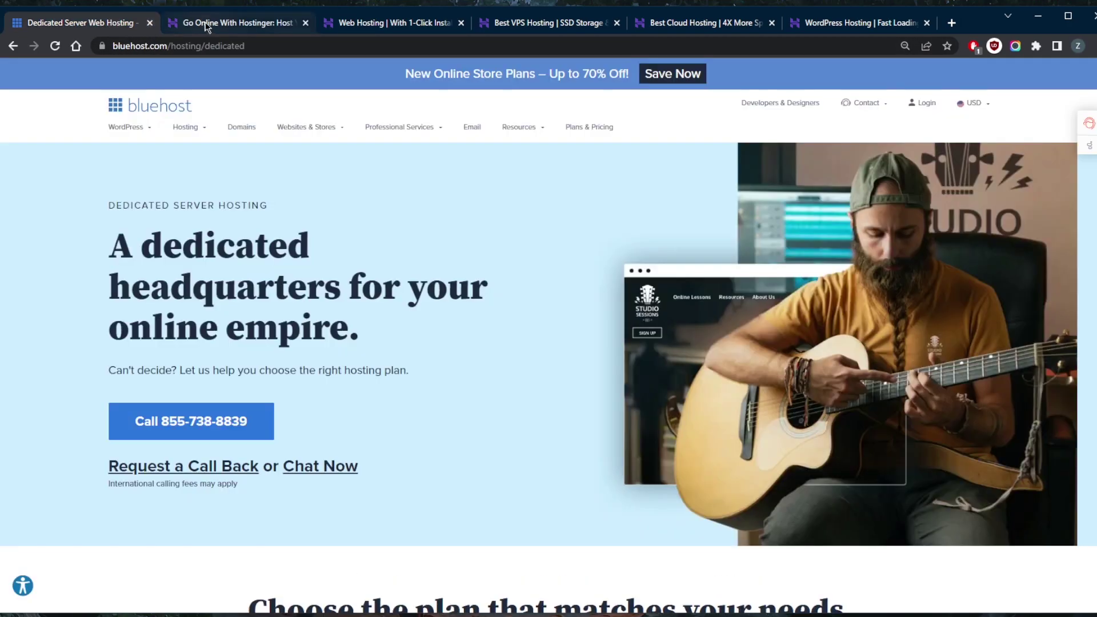
click(235, 23)
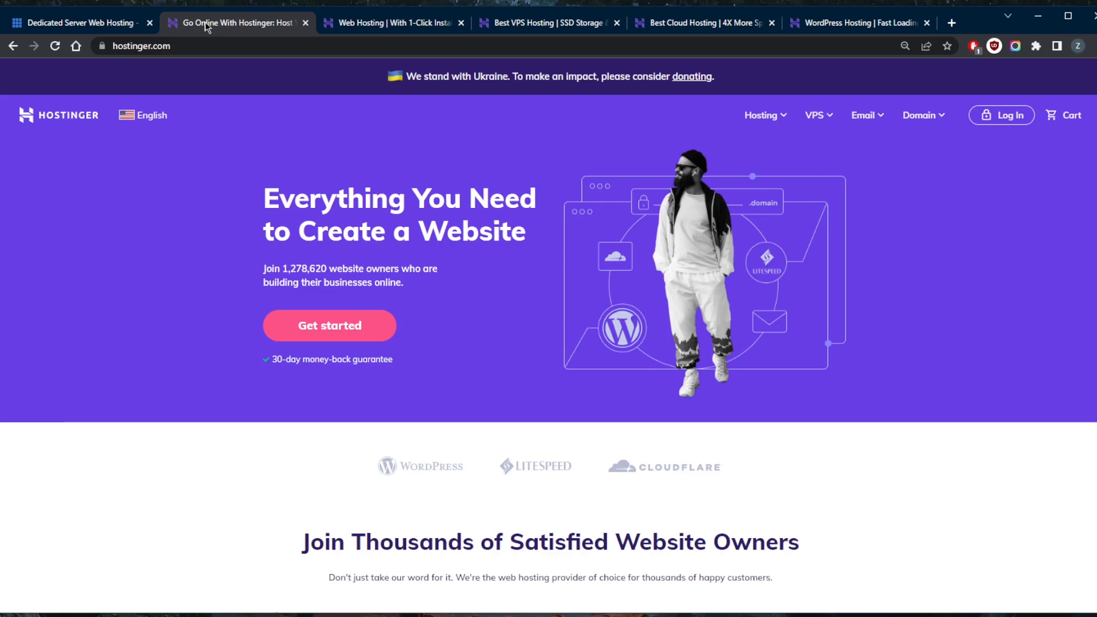
mouse_move(254, 115)
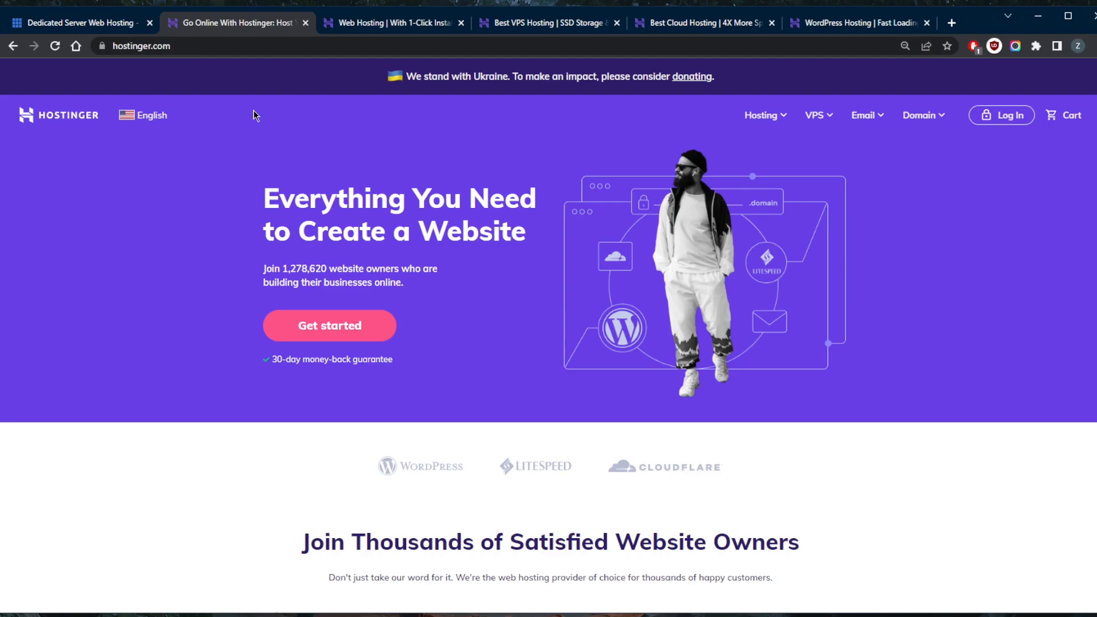
mouse_move(71, 76)
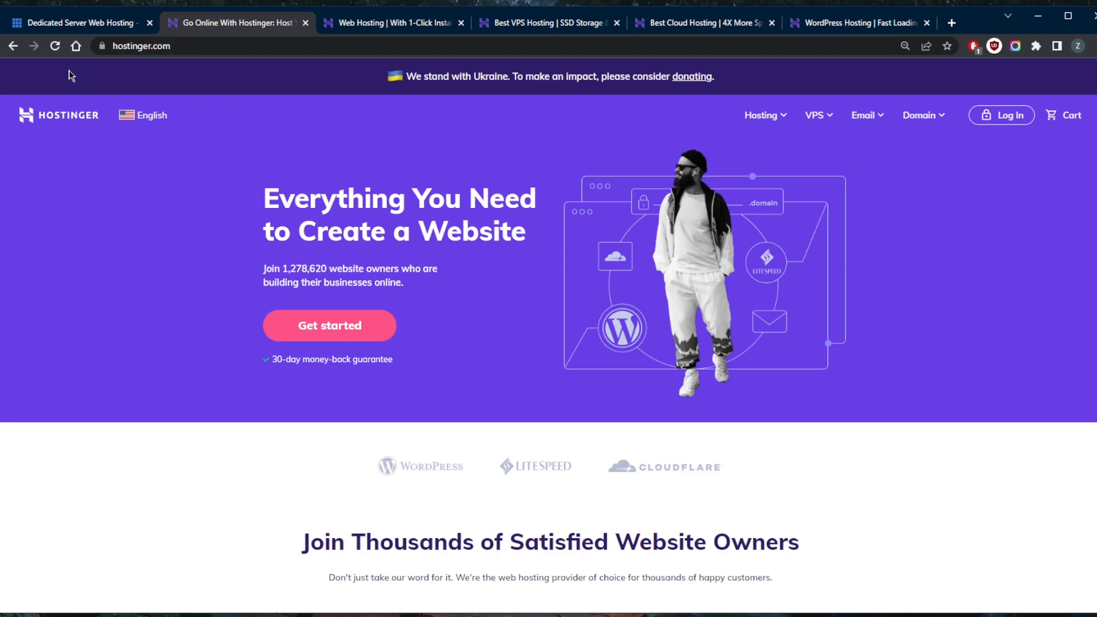
mouse_move(415, 223)
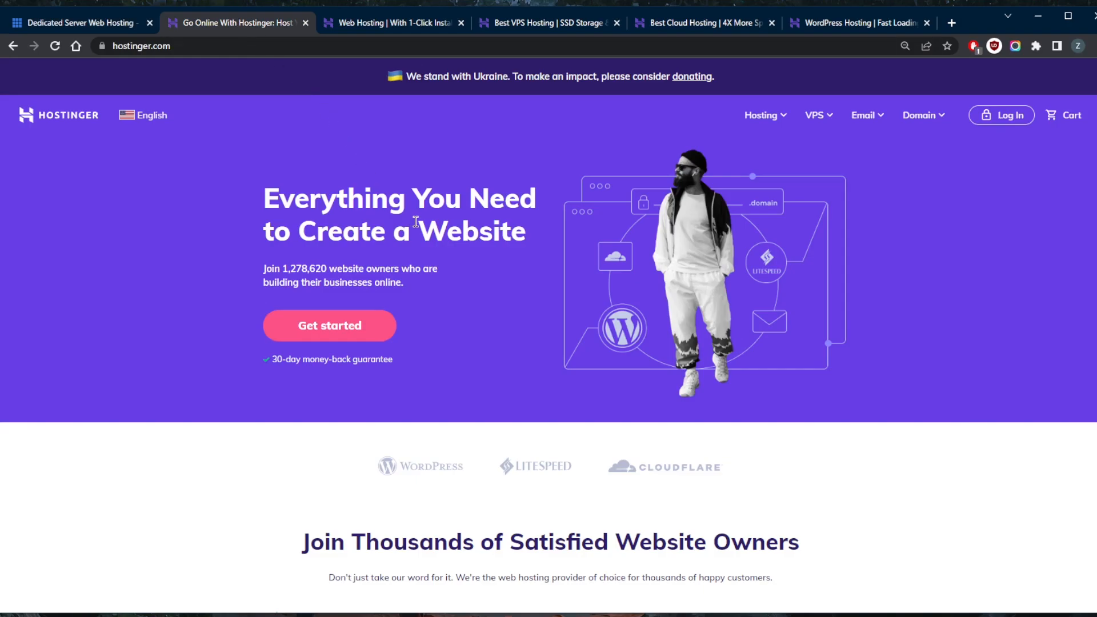
mouse_move(566, 344)
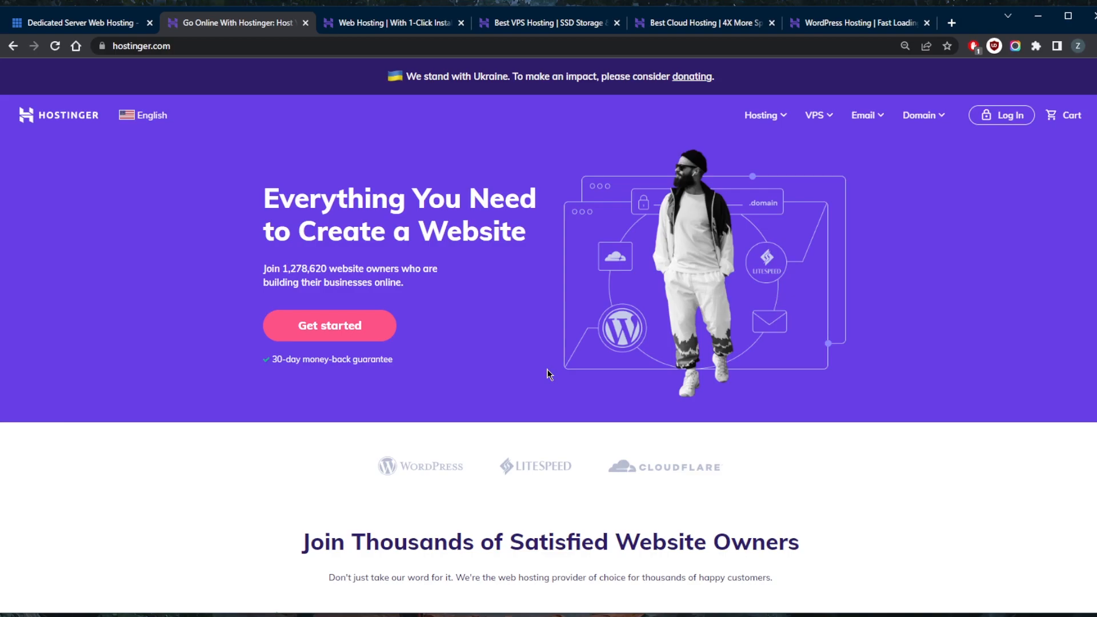
mouse_move(536, 377)
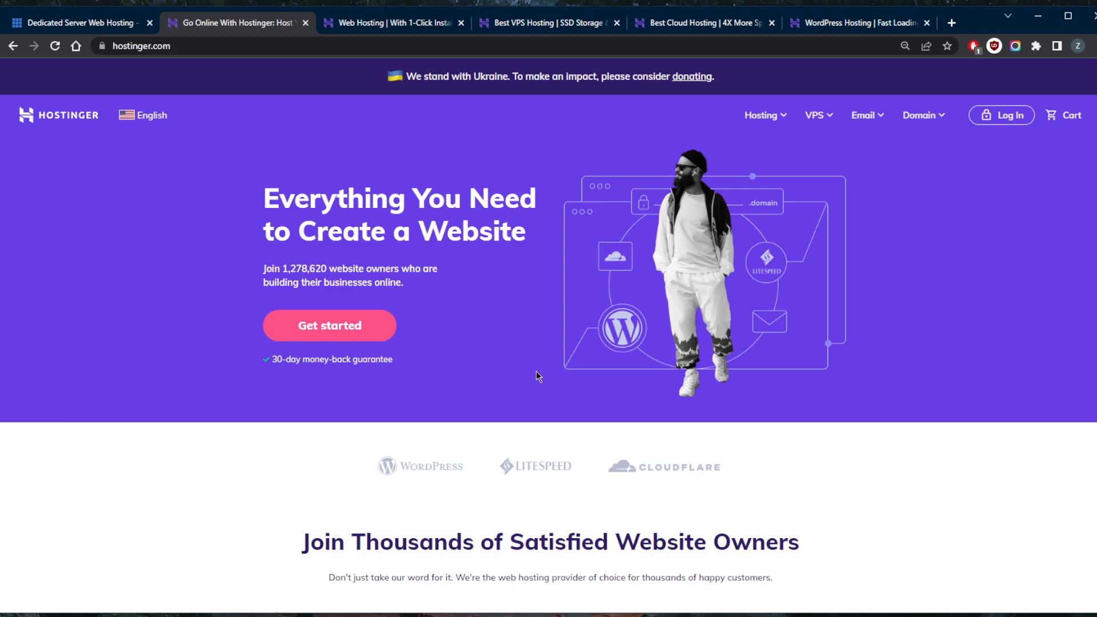